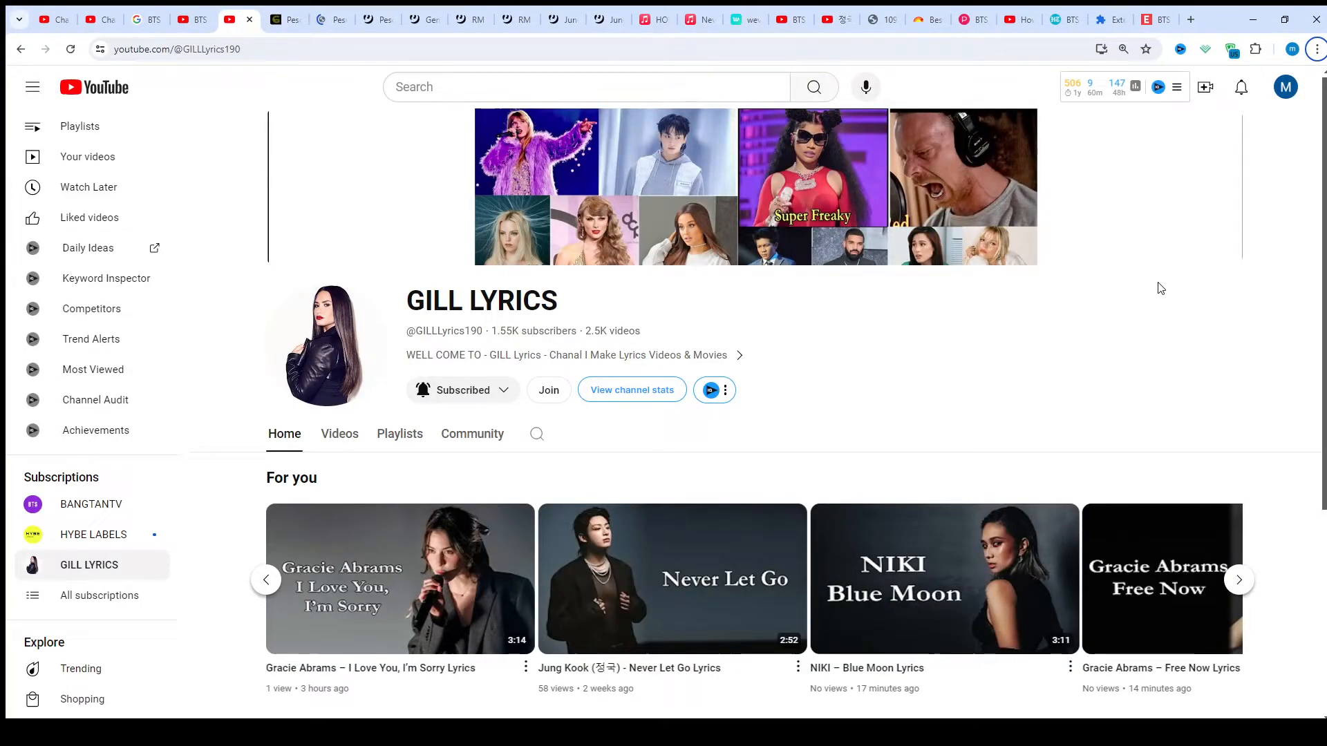
{"action": "mouse_move", "coordinate": [1053, 406]}
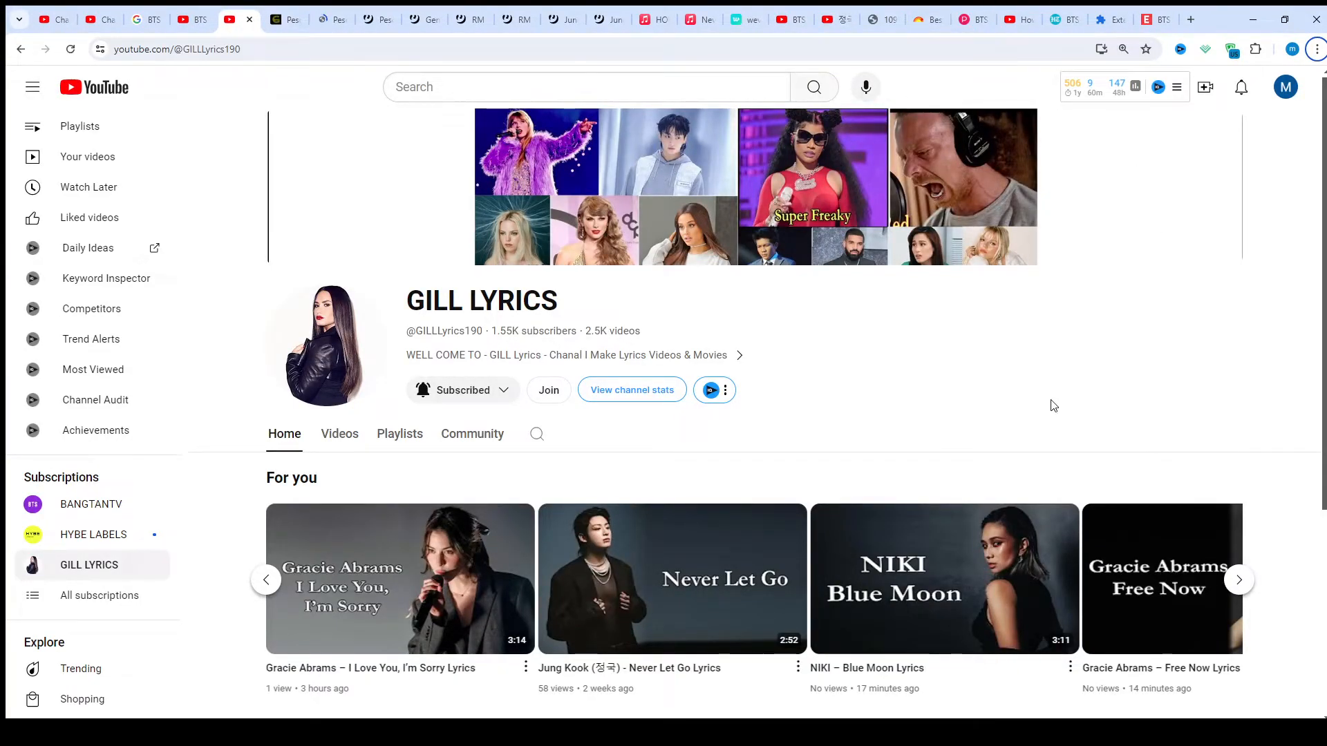
Step: Switch to the Peso Pluma ICE lyrics page and scroll past the header image to the 'ICE Lyrics [Letra de "ICE"]' heading
{"action": "left_click", "coordinate": [285, 18]}
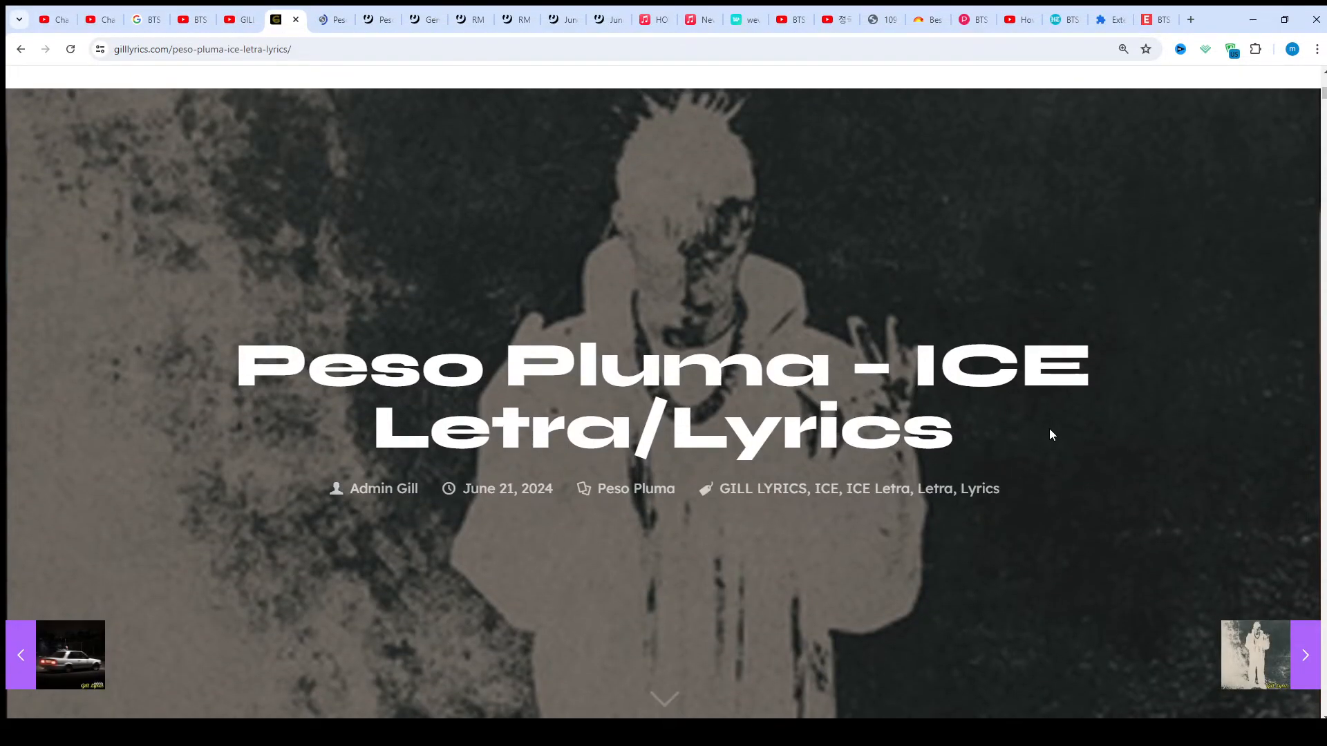
{"action": "scroll", "scroll_direction": "down", "scroll_amount": 3}
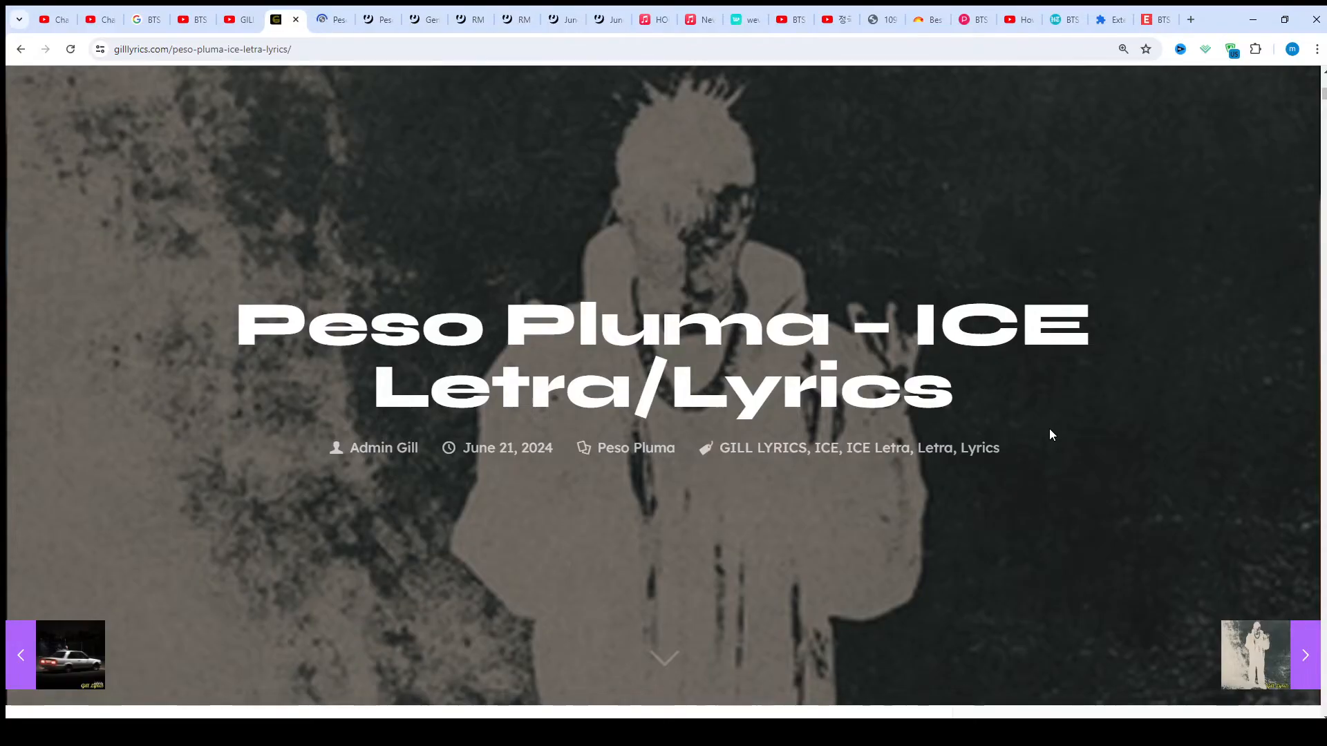
{"action": "scroll", "scroll_direction": "down", "scroll_amount": 3}
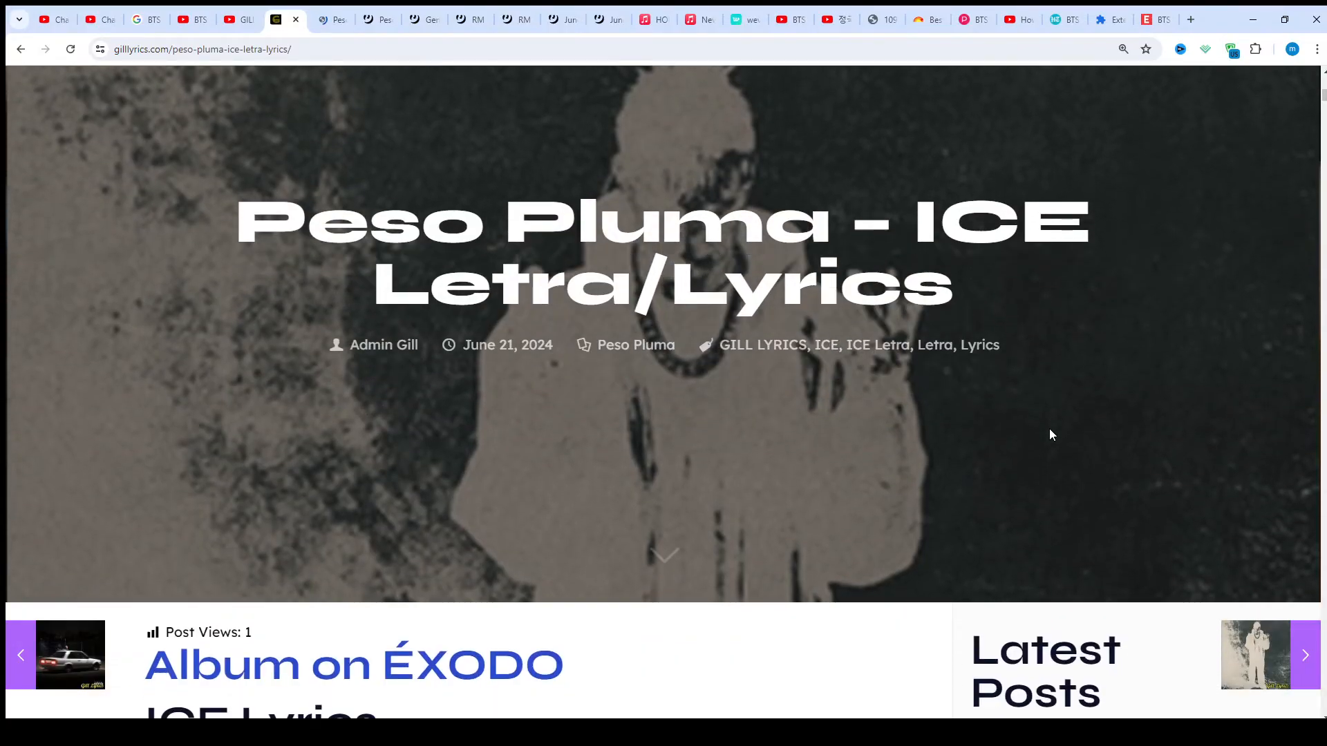
{"action": "scroll", "scroll_direction": "down", "scroll_amount": 3}
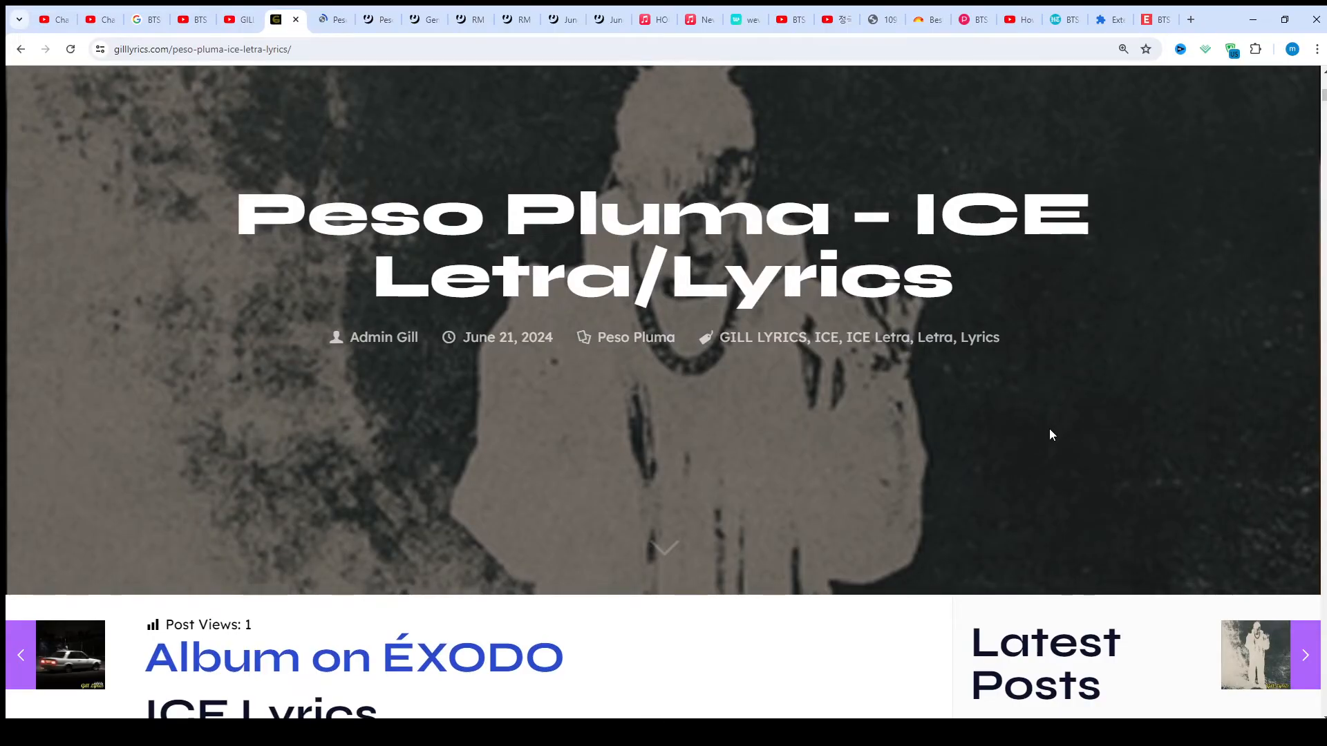
{"action": "scroll", "scroll_direction": "down", "scroll_amount": 3}
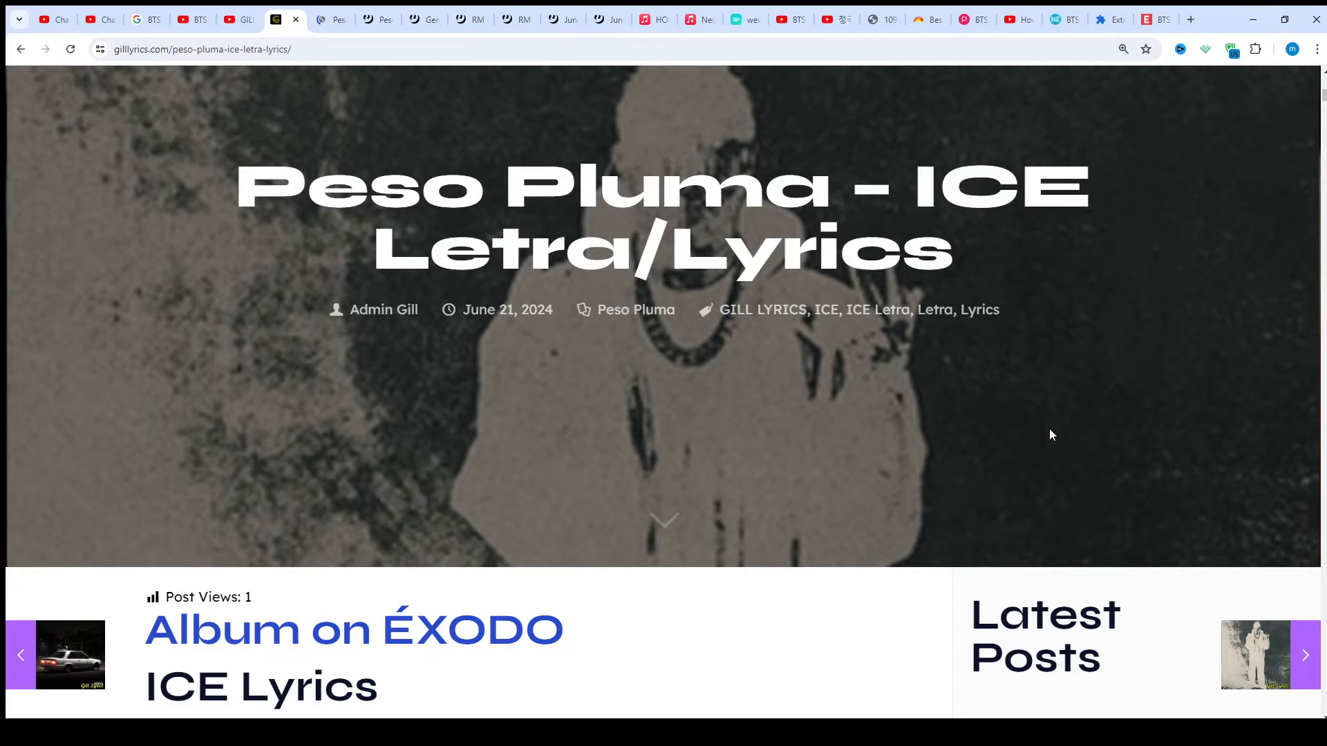
{"action": "scroll", "scroll_direction": "down", "scroll_amount": 3}
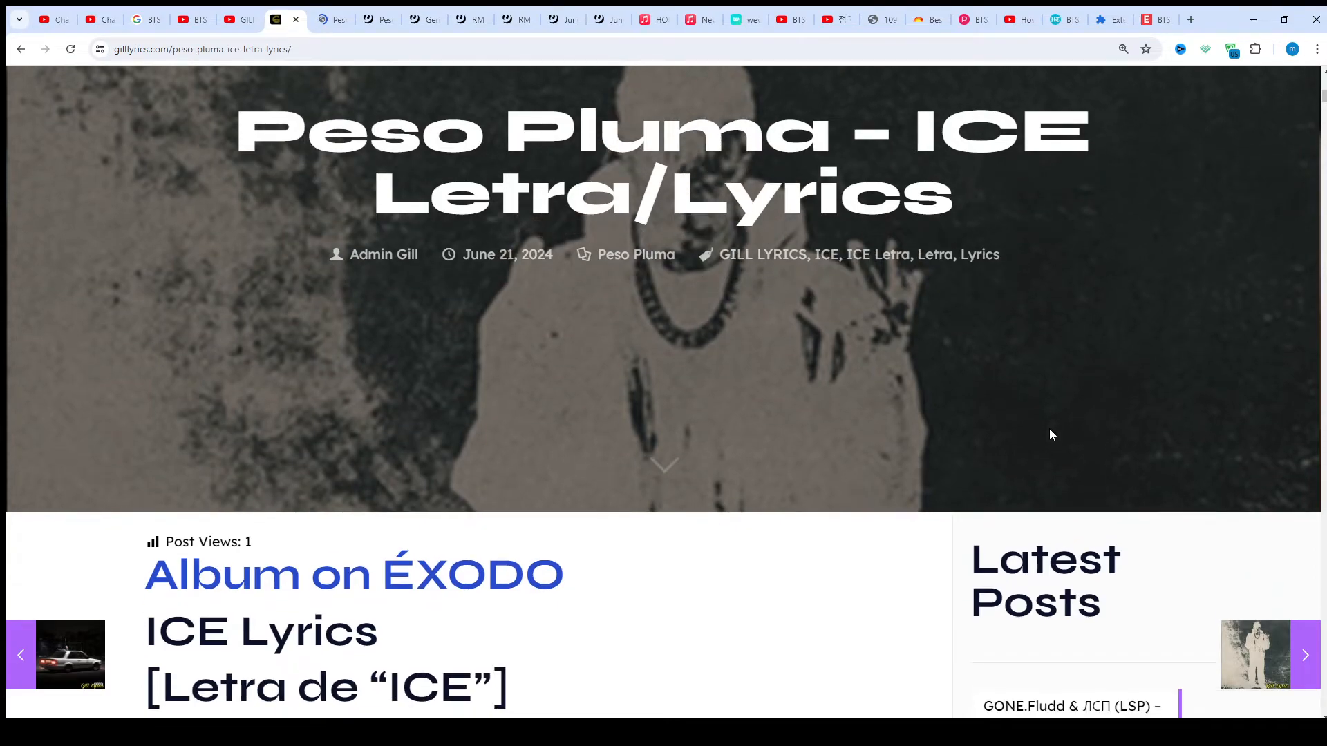
{"action": "scroll", "scroll_direction": "down", "scroll_amount": 3}
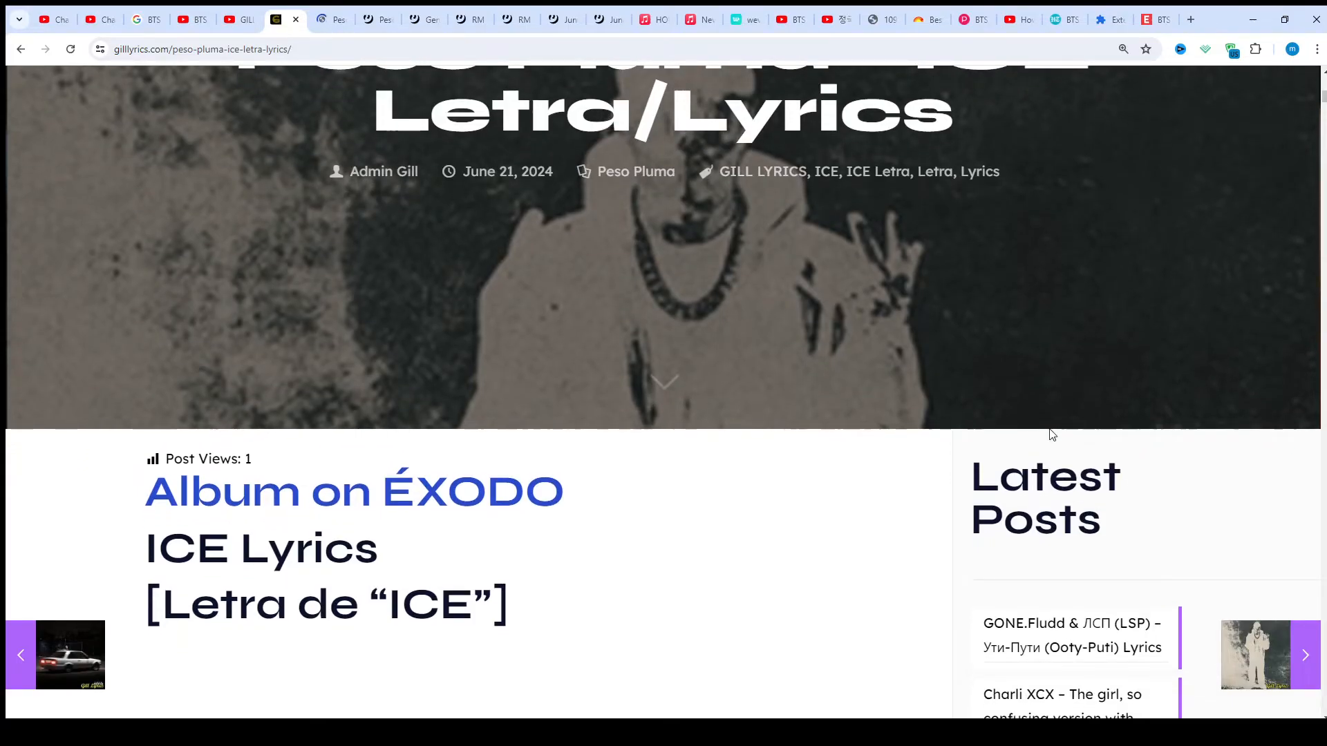
{"action": "scroll", "scroll_direction": "down", "scroll_amount": 3}
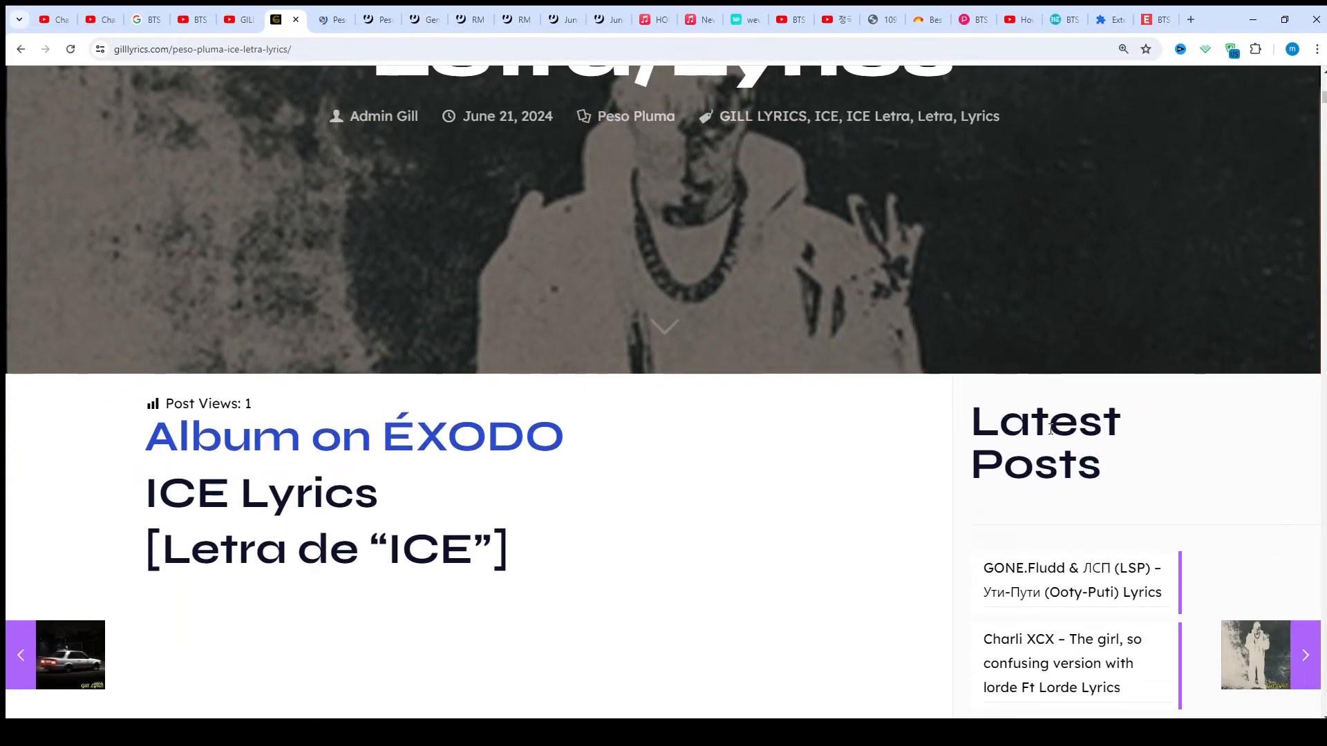
{"action": "scroll", "scroll_direction": "down", "scroll_amount": 3}
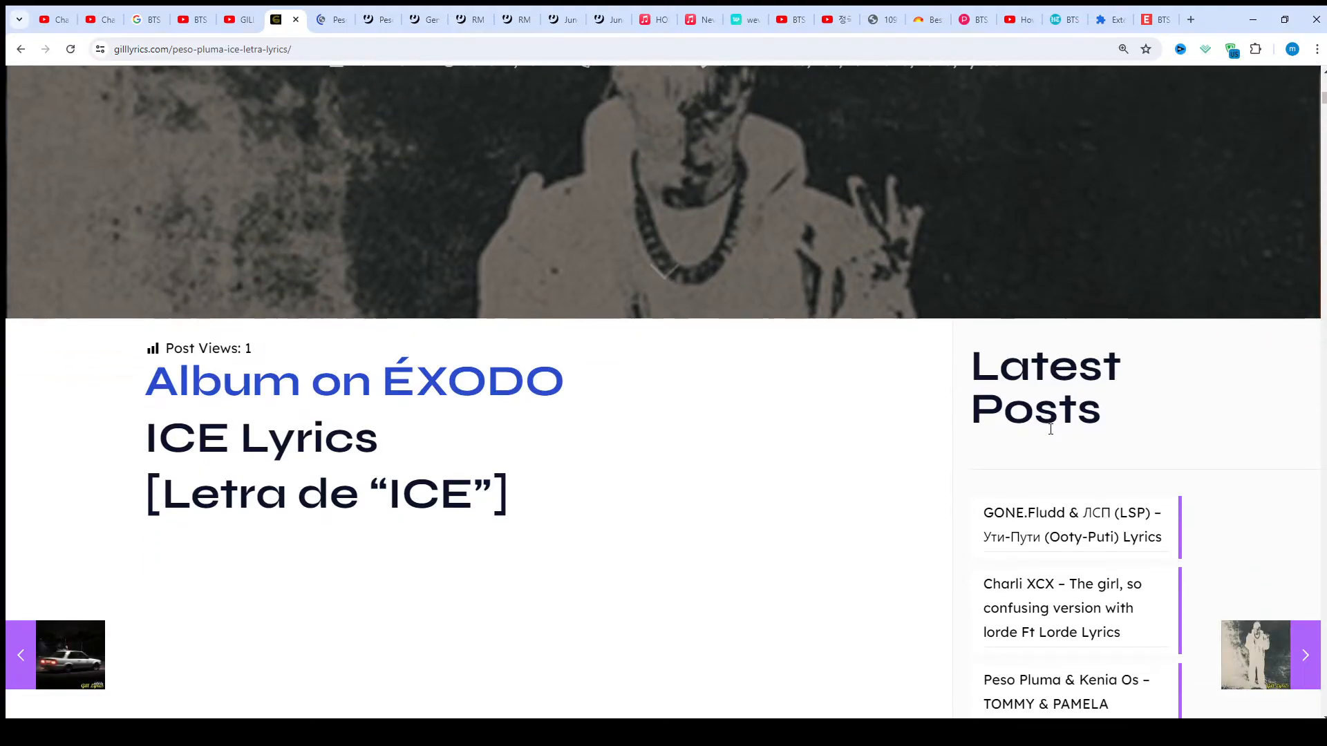
{"action": "scroll", "scroll_direction": "down", "scroll_amount": 3}
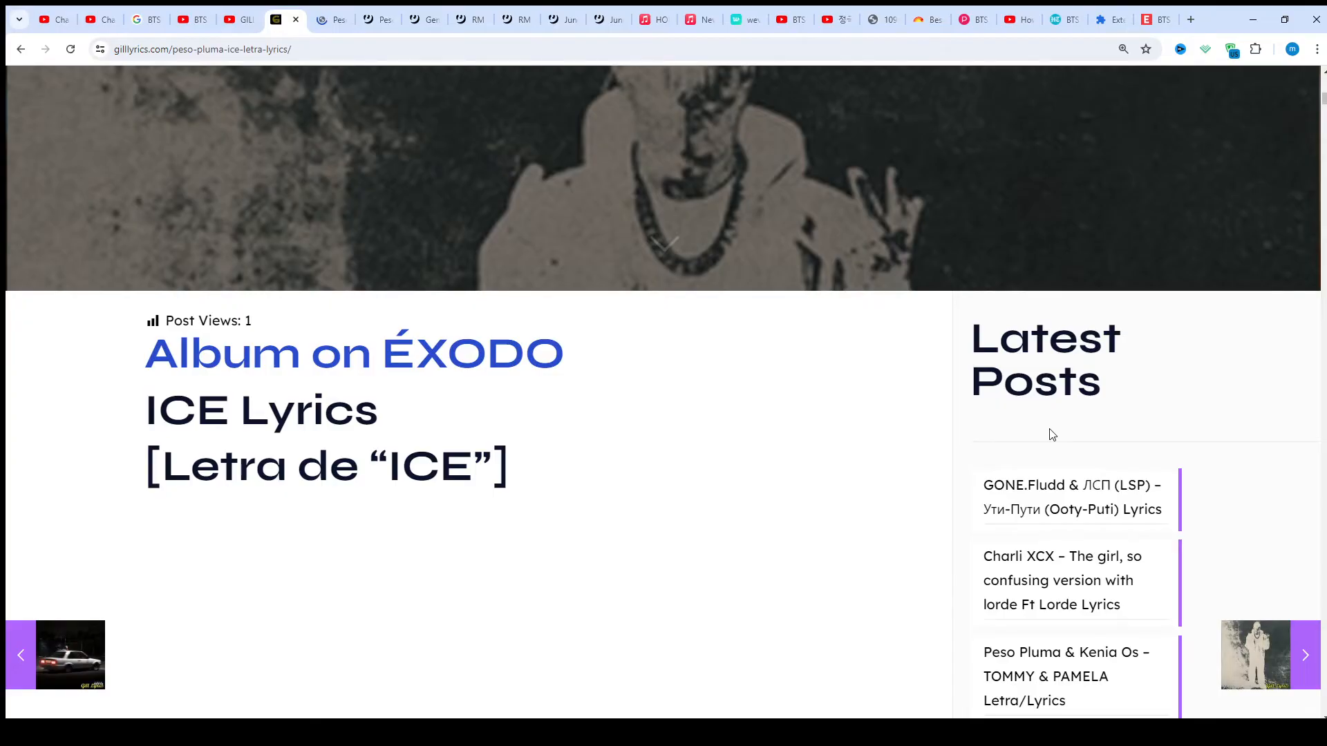
Step: Scroll down the lyrics until the [Intro: Ric Flair] lines sit beside the Latest Categories list
{"action": "scroll", "scroll_direction": "down", "scroll_amount": 3}
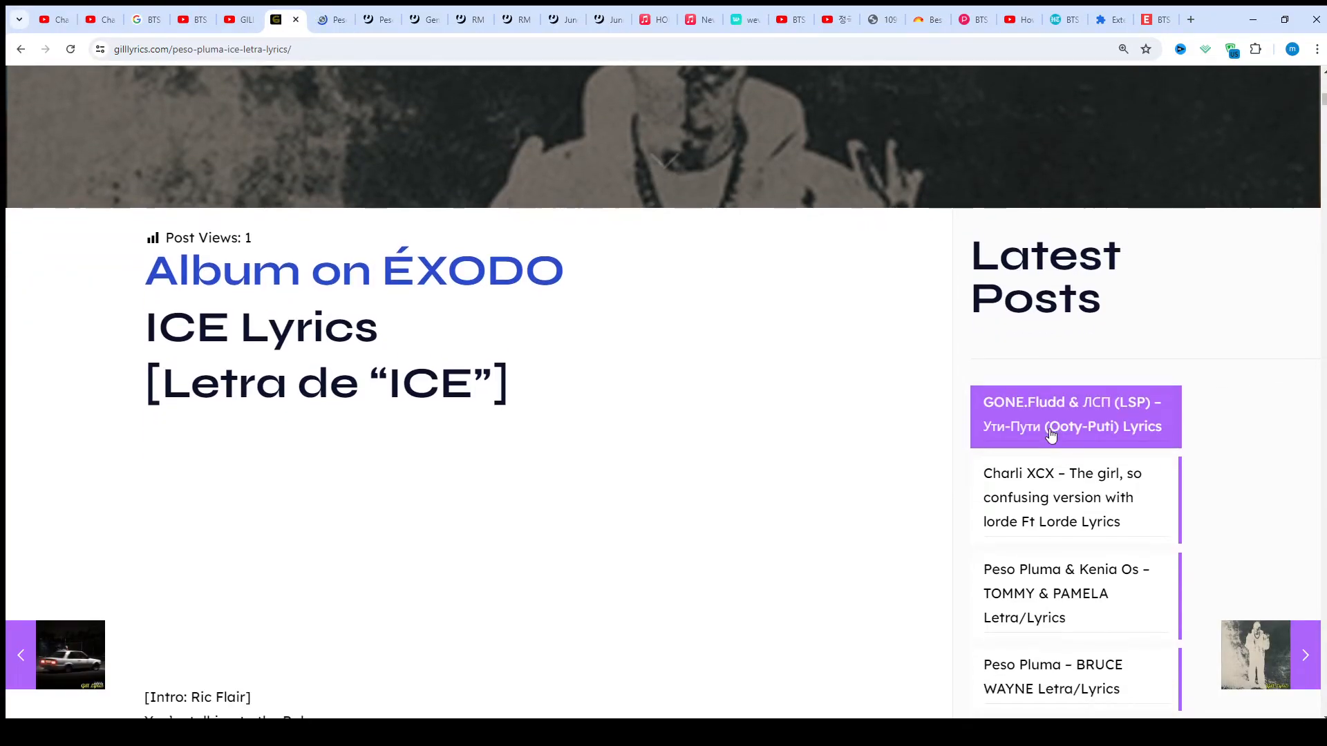
{"action": "scroll", "scroll_direction": "down", "scroll_amount": 3}
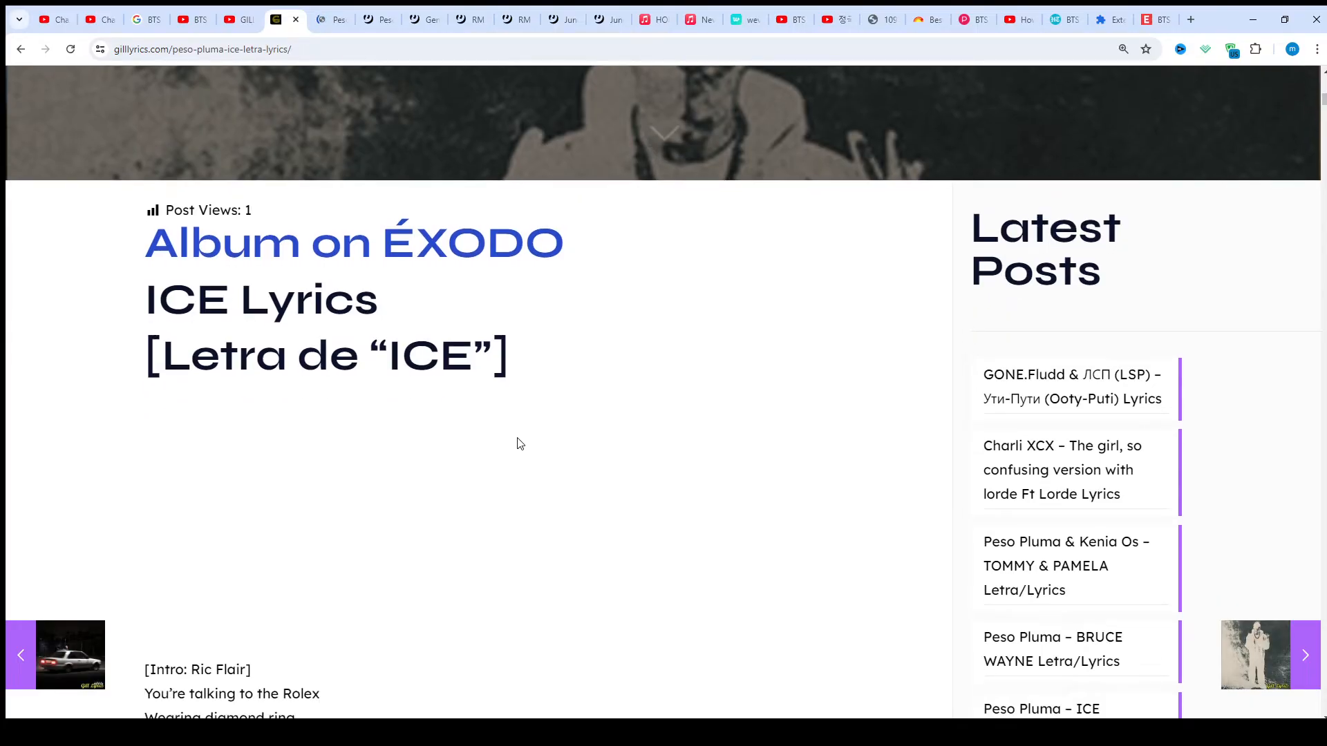
{"action": "scroll", "scroll_direction": "down", "scroll_amount": 3}
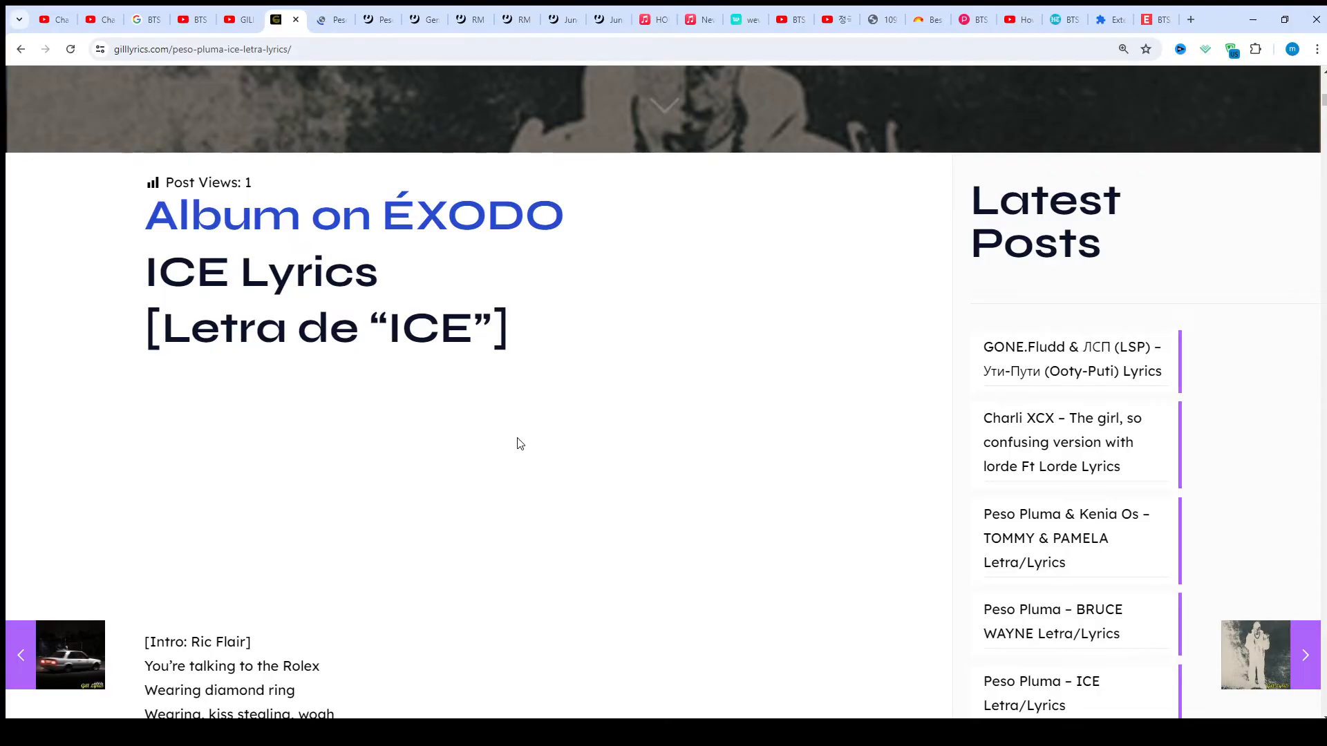
{"action": "scroll", "scroll_direction": "down", "scroll_amount": 3}
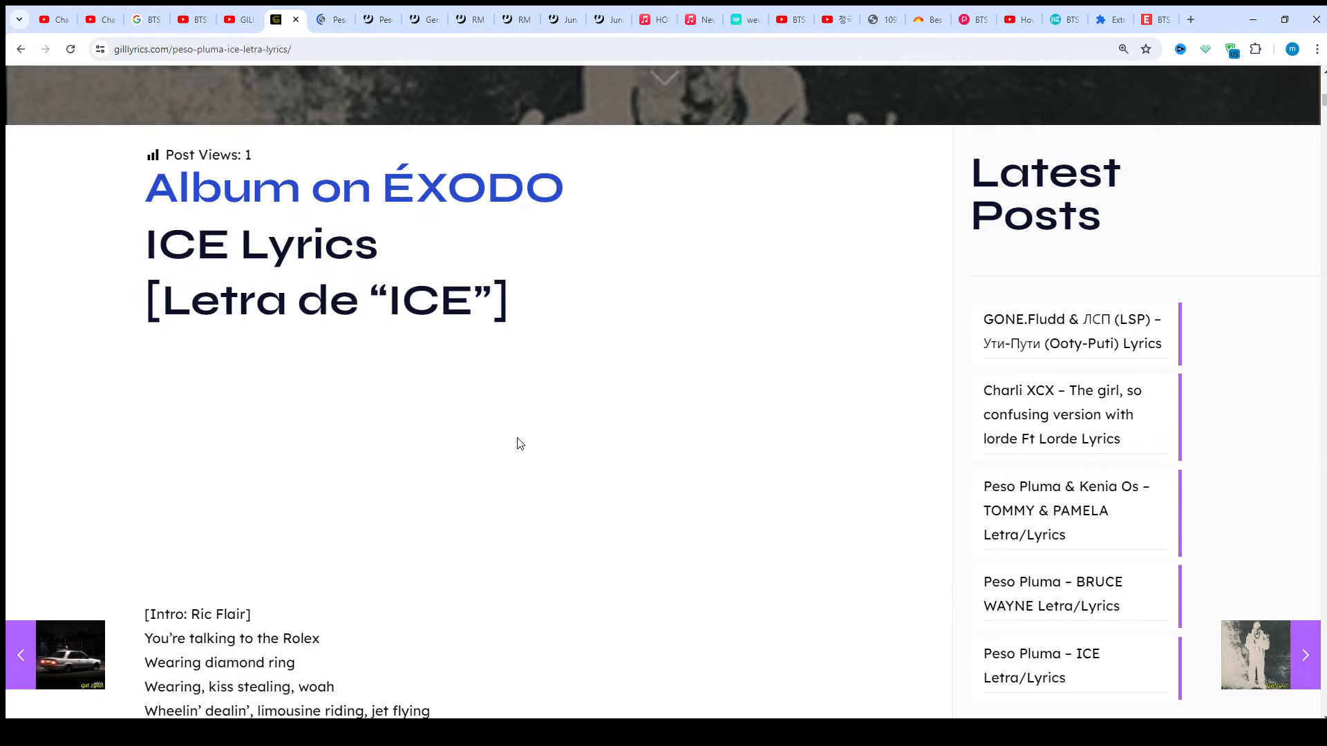
{"action": "scroll", "scroll_direction": "down", "scroll_amount": 3}
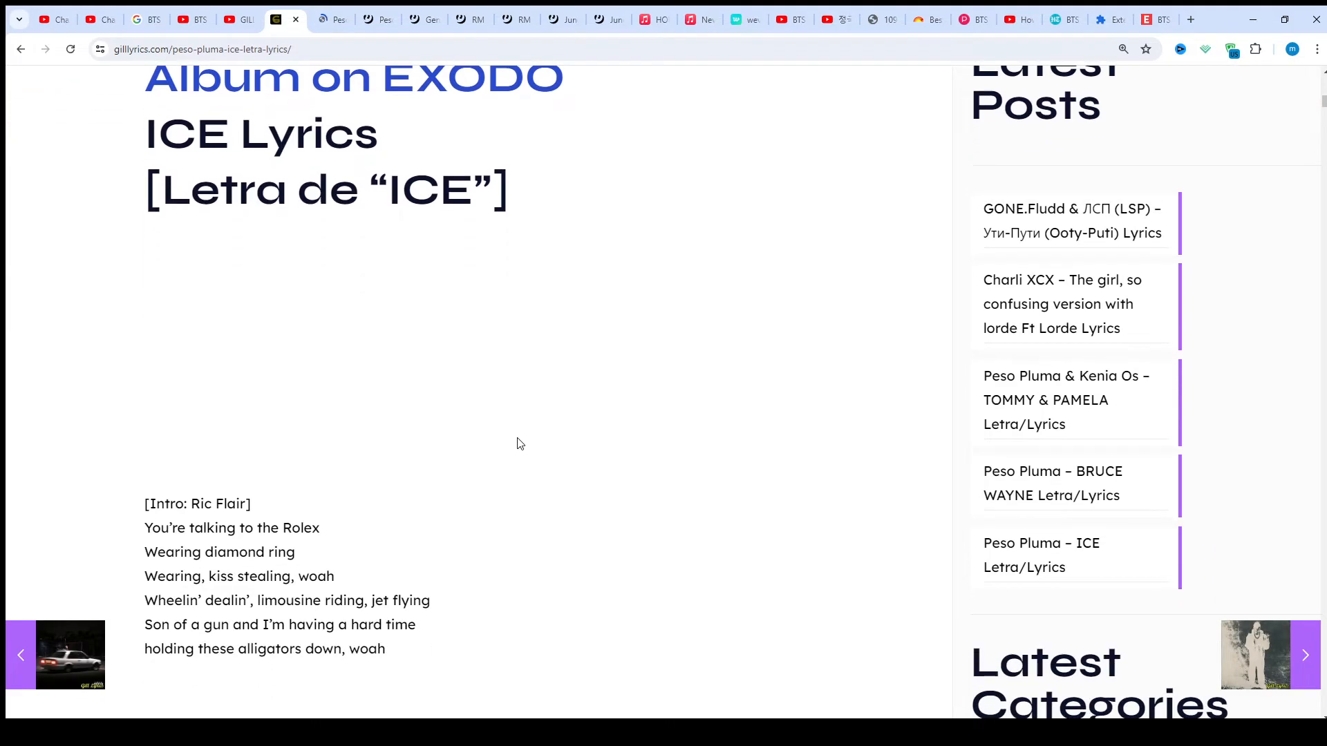
{"action": "scroll", "scroll_direction": "down", "scroll_amount": 3}
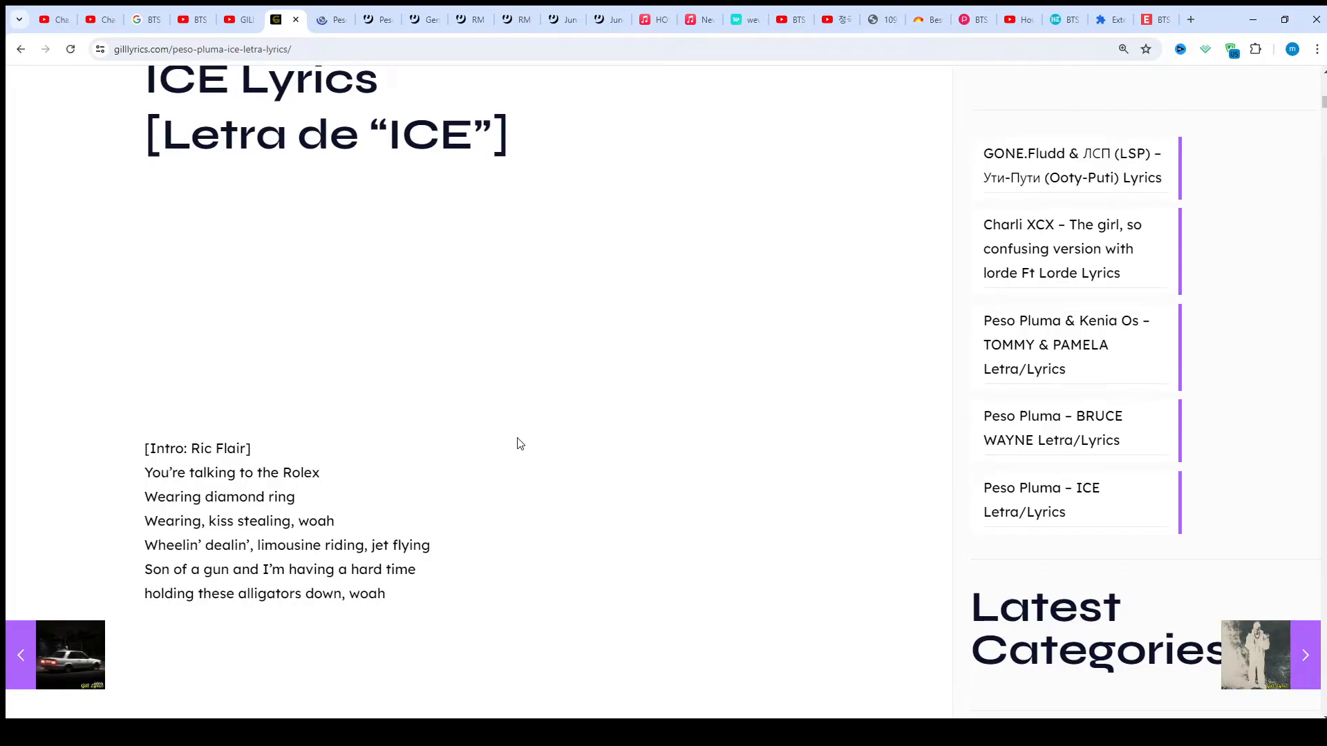
{"action": "scroll", "scroll_direction": "down", "scroll_amount": 3}
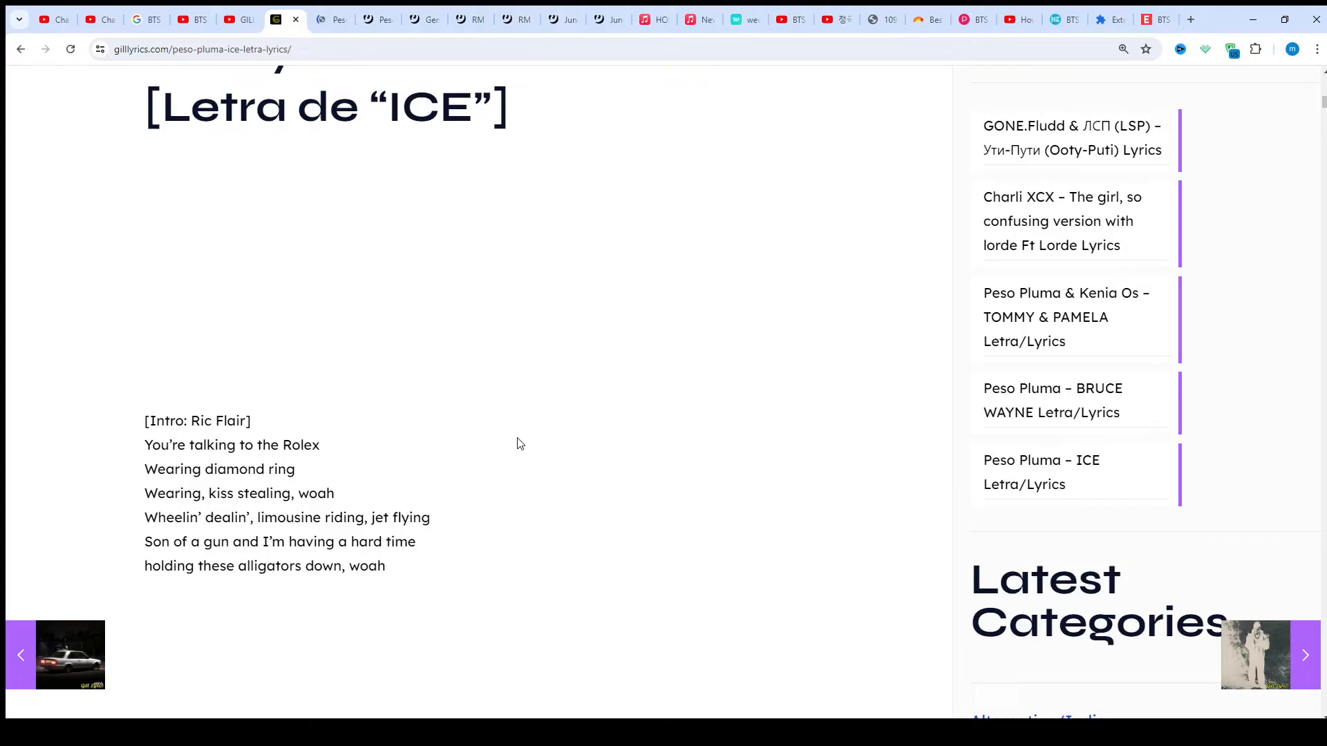
{"action": "scroll", "scroll_direction": "down", "scroll_amount": 3}
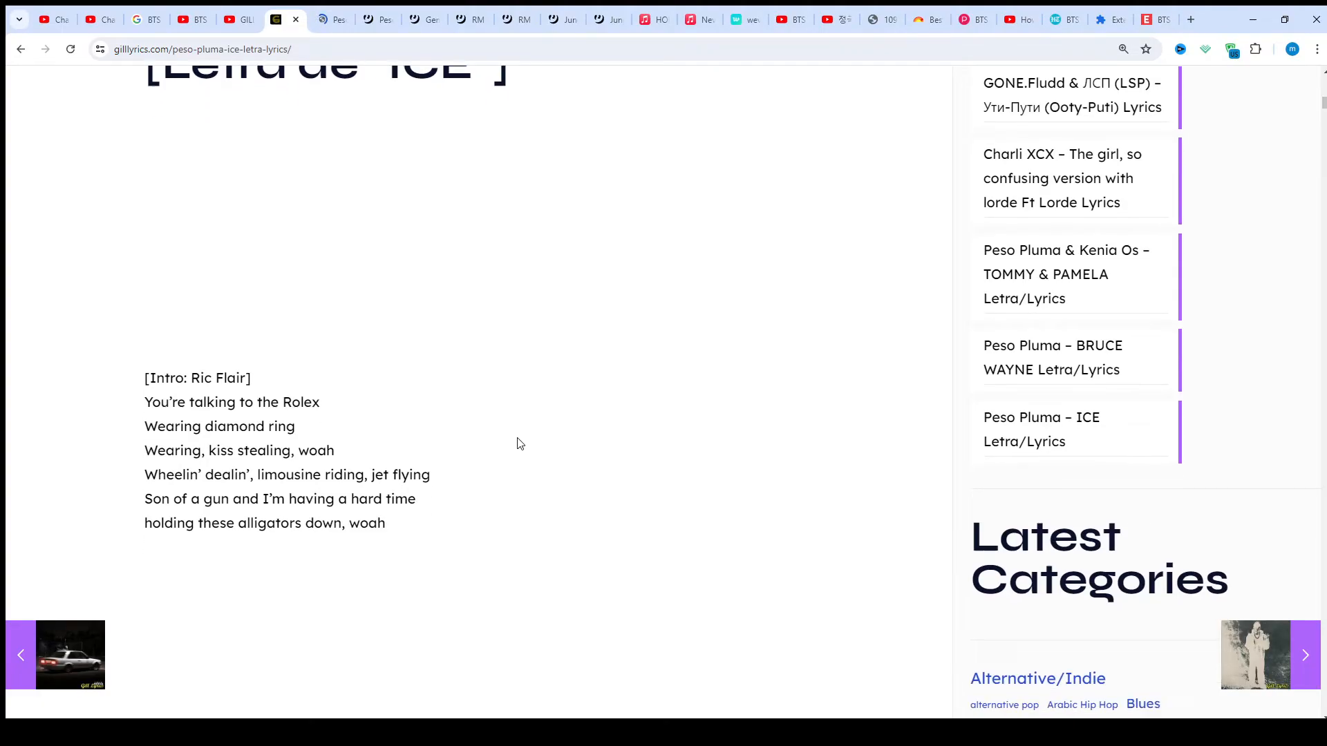
{"action": "scroll", "scroll_direction": "down", "scroll_amount": 3}
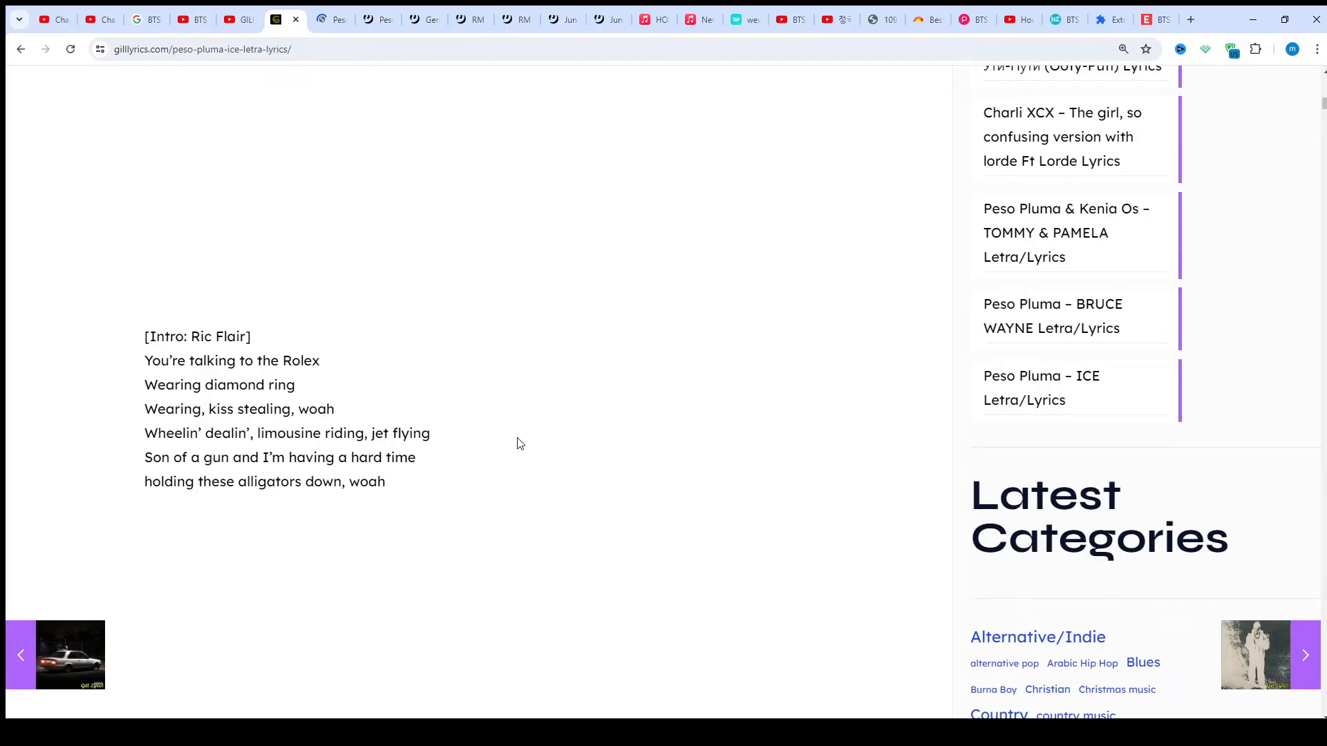
Step: Scroll slowly through the Verso 1 lyrics down into the Coro
{"action": "scroll", "scroll_direction": "down", "scroll_amount": 3}
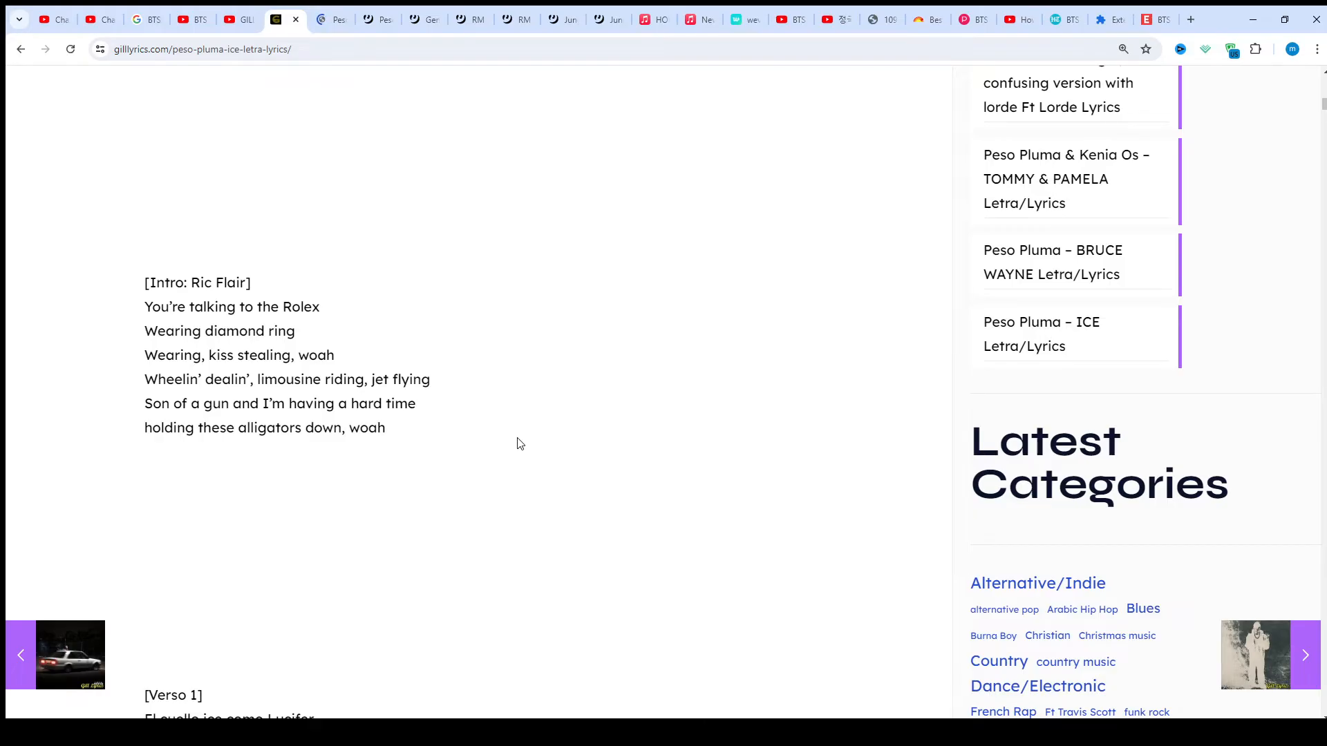
{"action": "scroll", "scroll_direction": "down", "scroll_amount": 3}
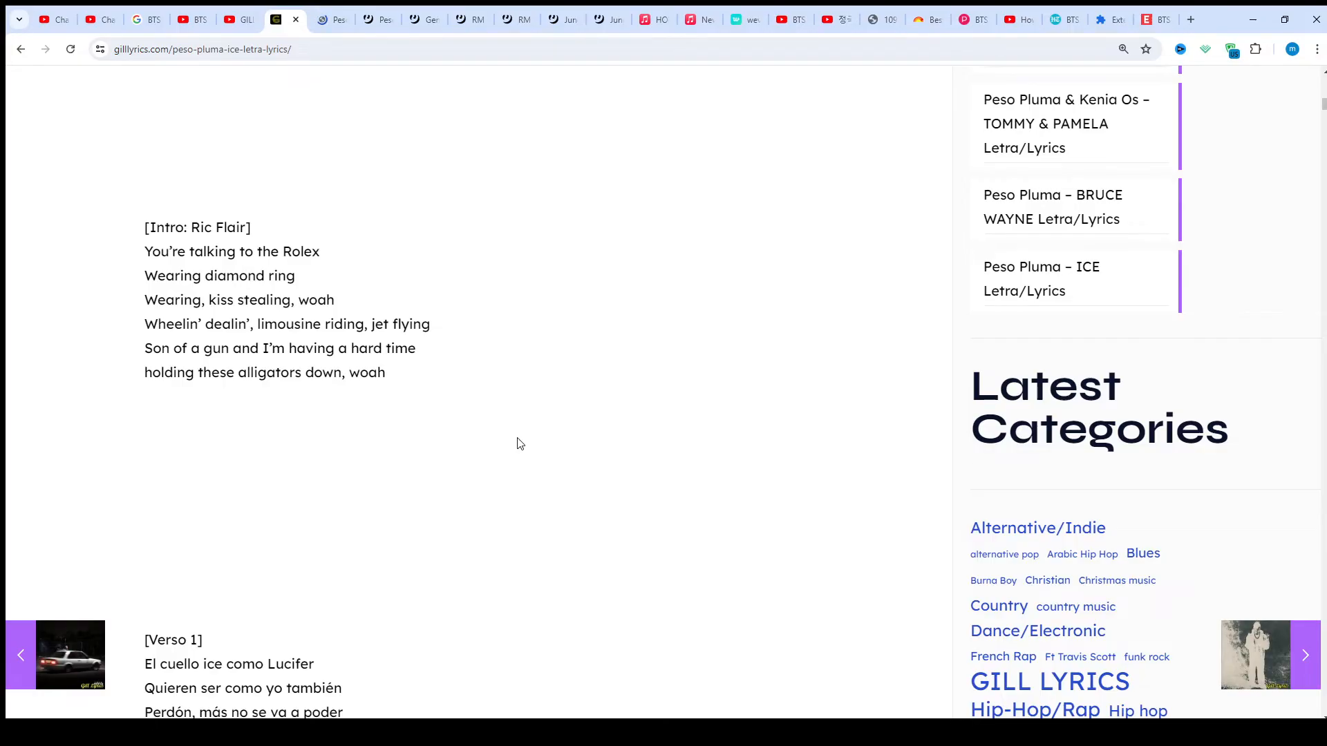
{"action": "scroll", "scroll_direction": "down", "scroll_amount": 3}
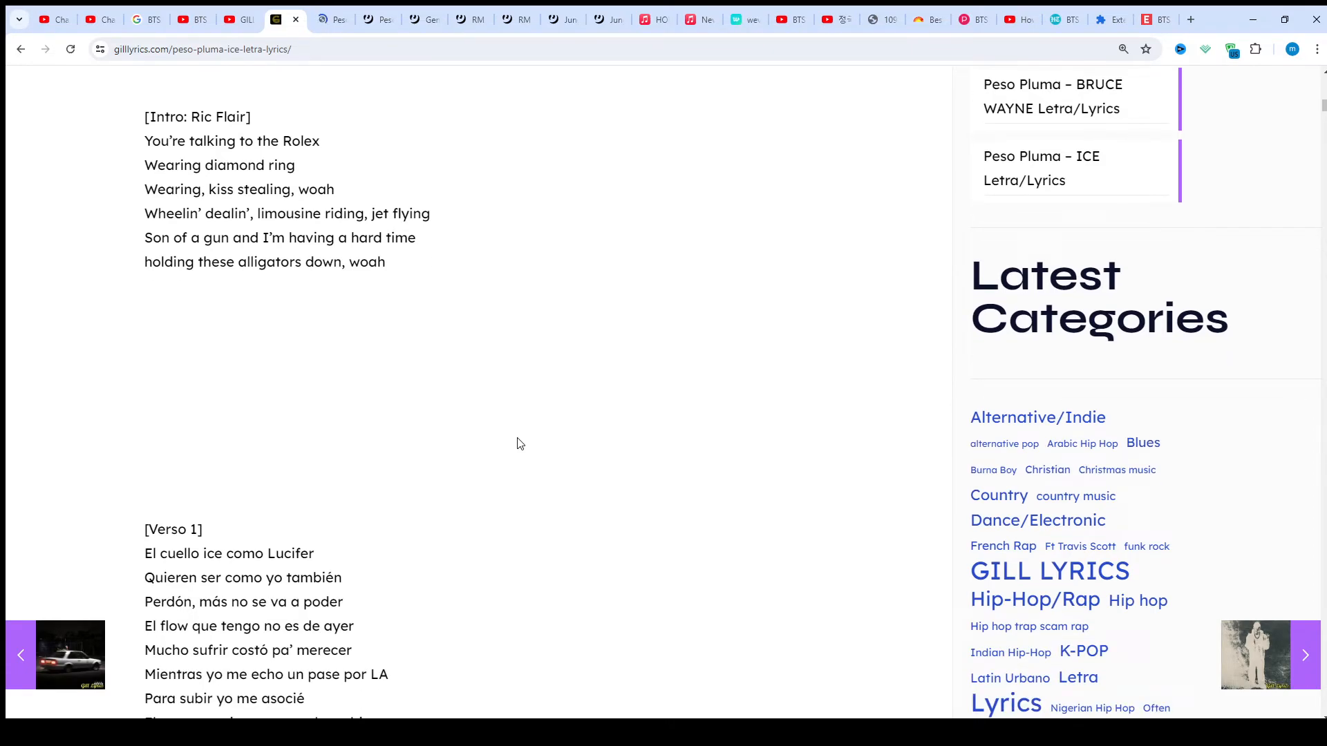
{"action": "scroll", "scroll_direction": "down", "scroll_amount": 3}
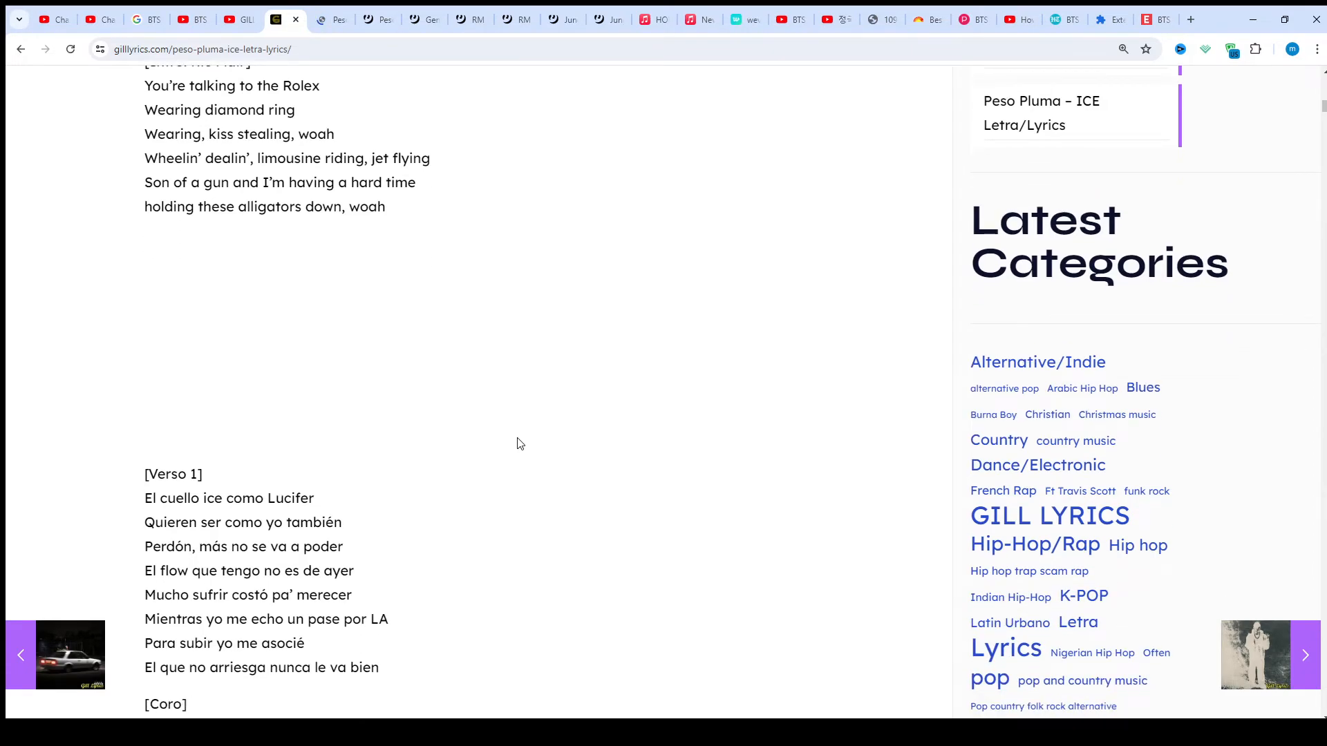
{"action": "scroll", "scroll_direction": "down", "scroll_amount": 3}
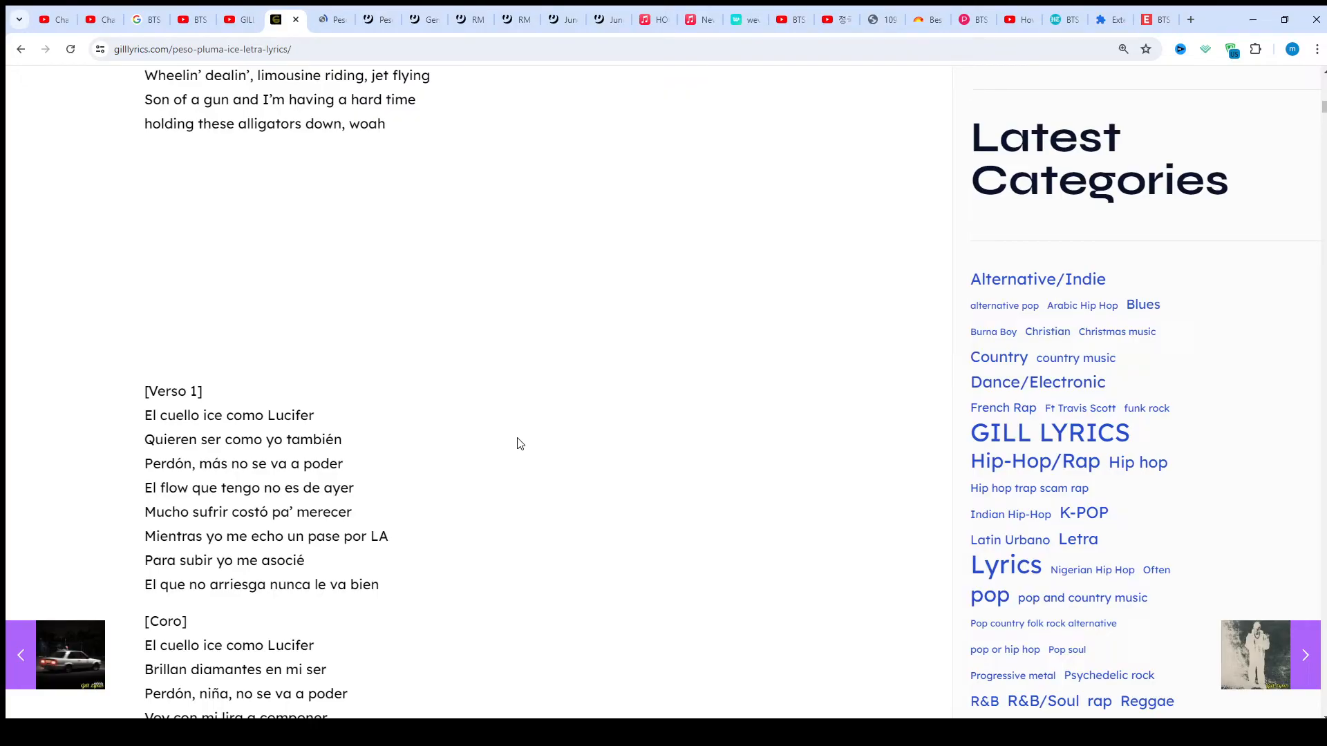
{"action": "scroll", "scroll_direction": "down", "scroll_amount": 3}
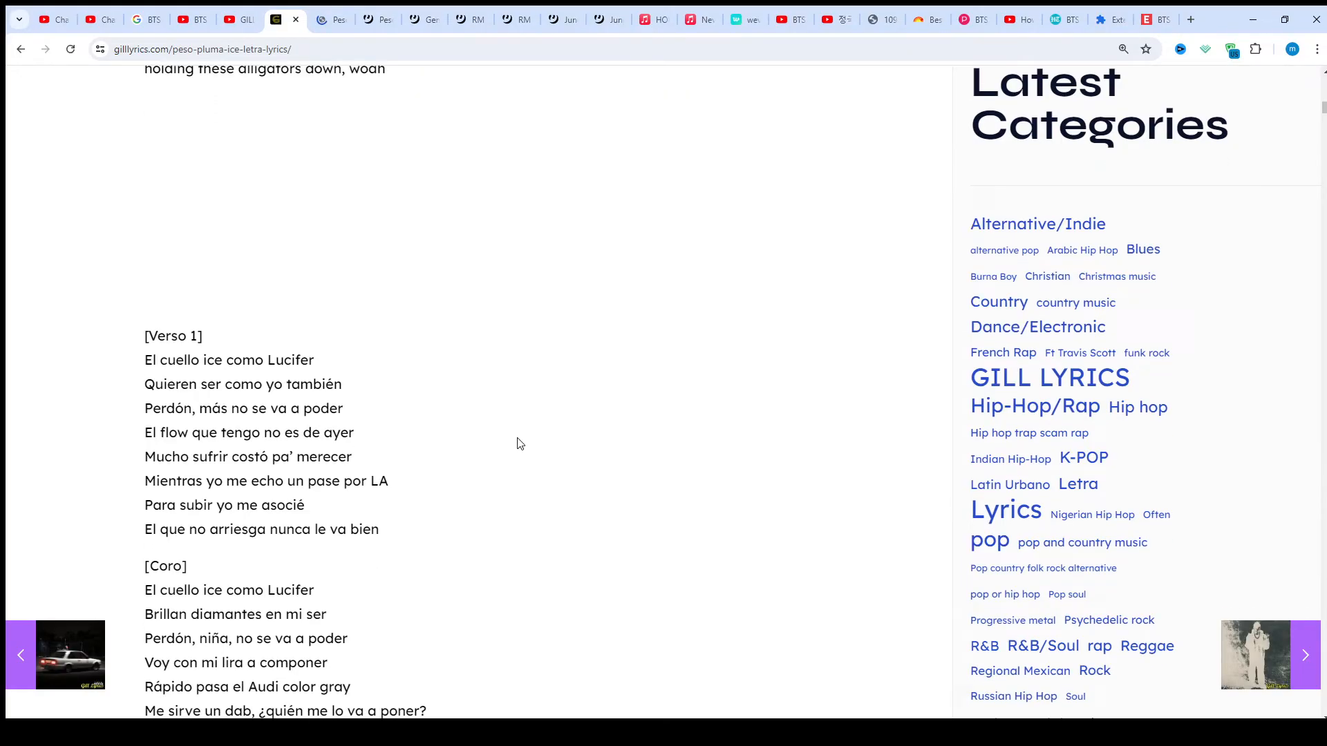
{"action": "scroll", "scroll_direction": "down", "scroll_amount": 3}
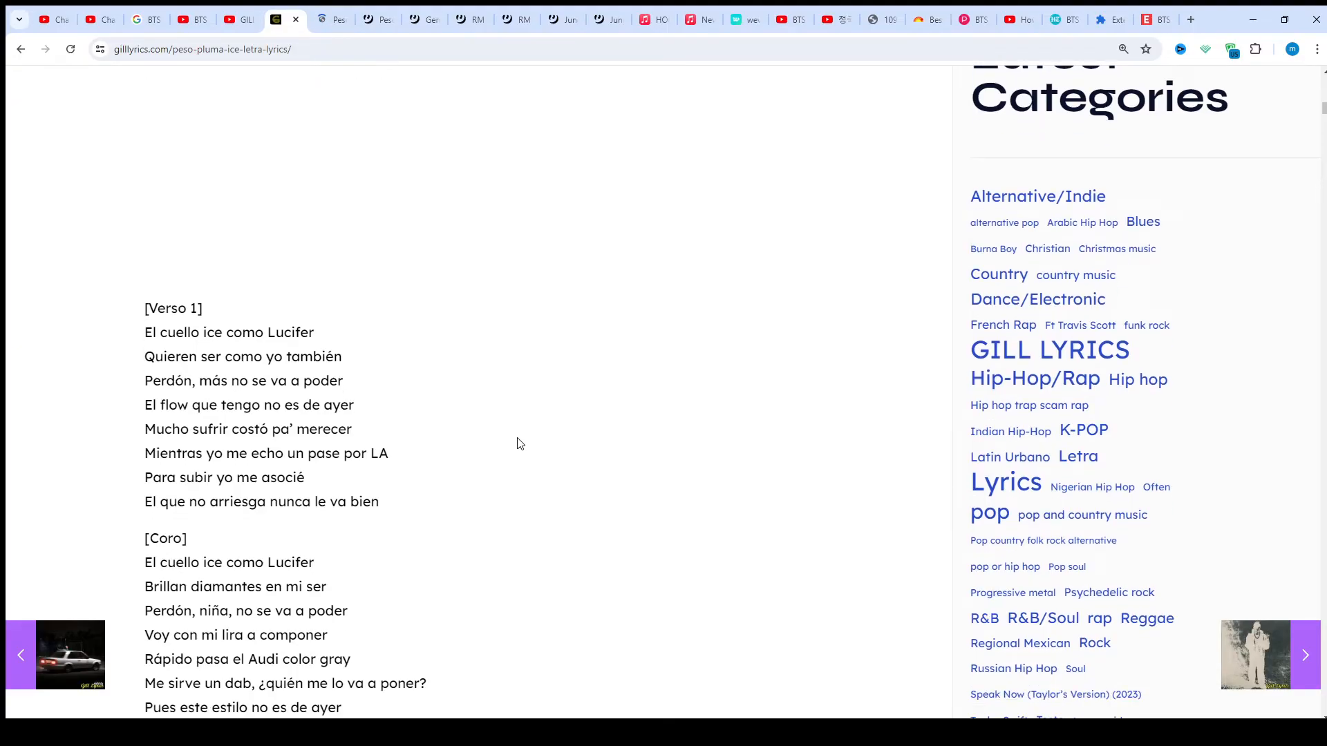
{"action": "scroll", "scroll_direction": "down", "scroll_amount": 3}
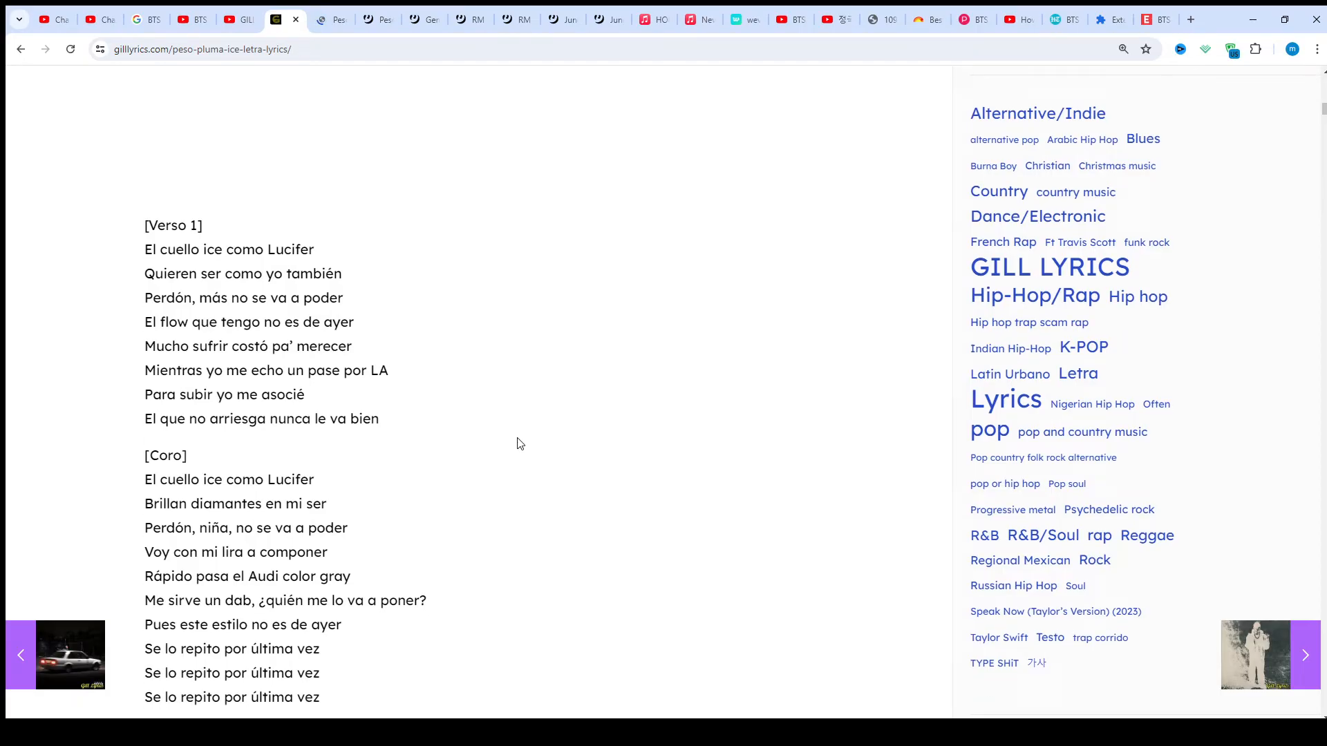
{"action": "scroll", "scroll_direction": "down", "scroll_amount": 3}
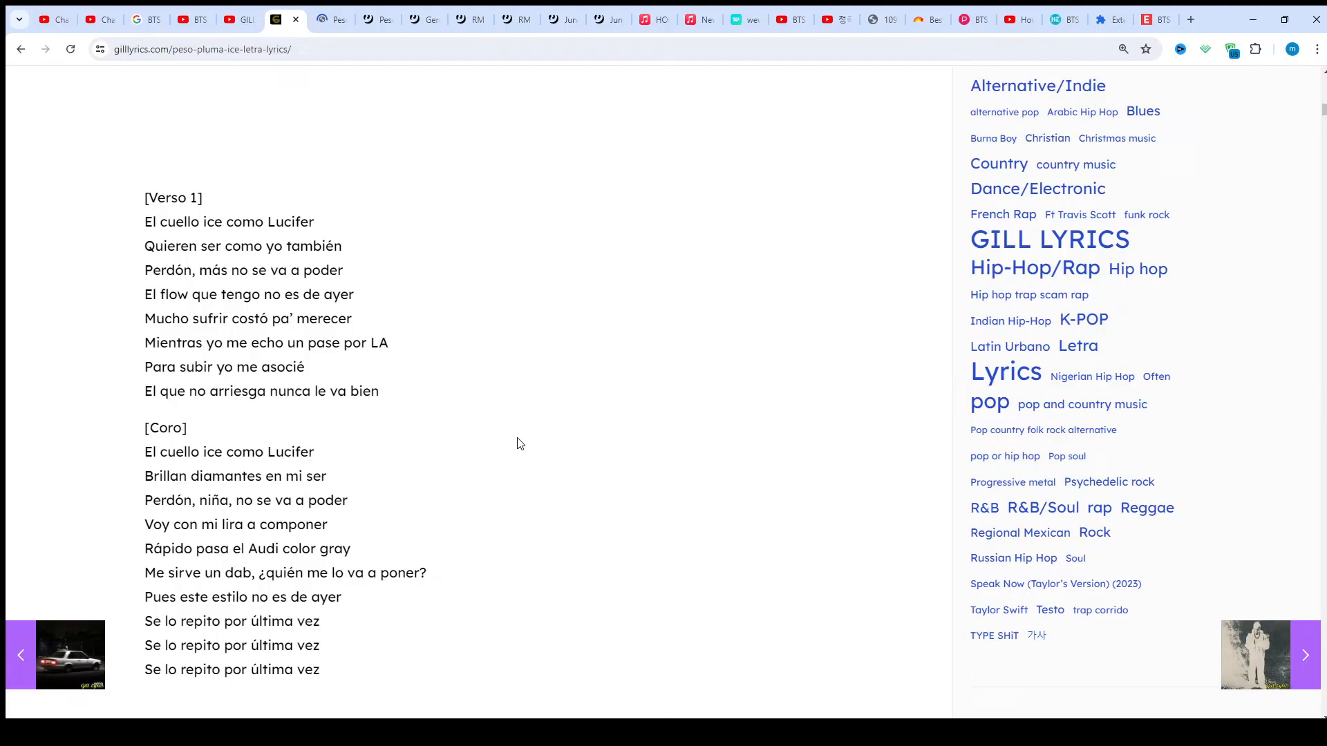
Step: Continue past the Coro until [Interludio Instrumental] and the start of [Verso 2] appear
{"action": "scroll", "scroll_direction": "down", "scroll_amount": 3}
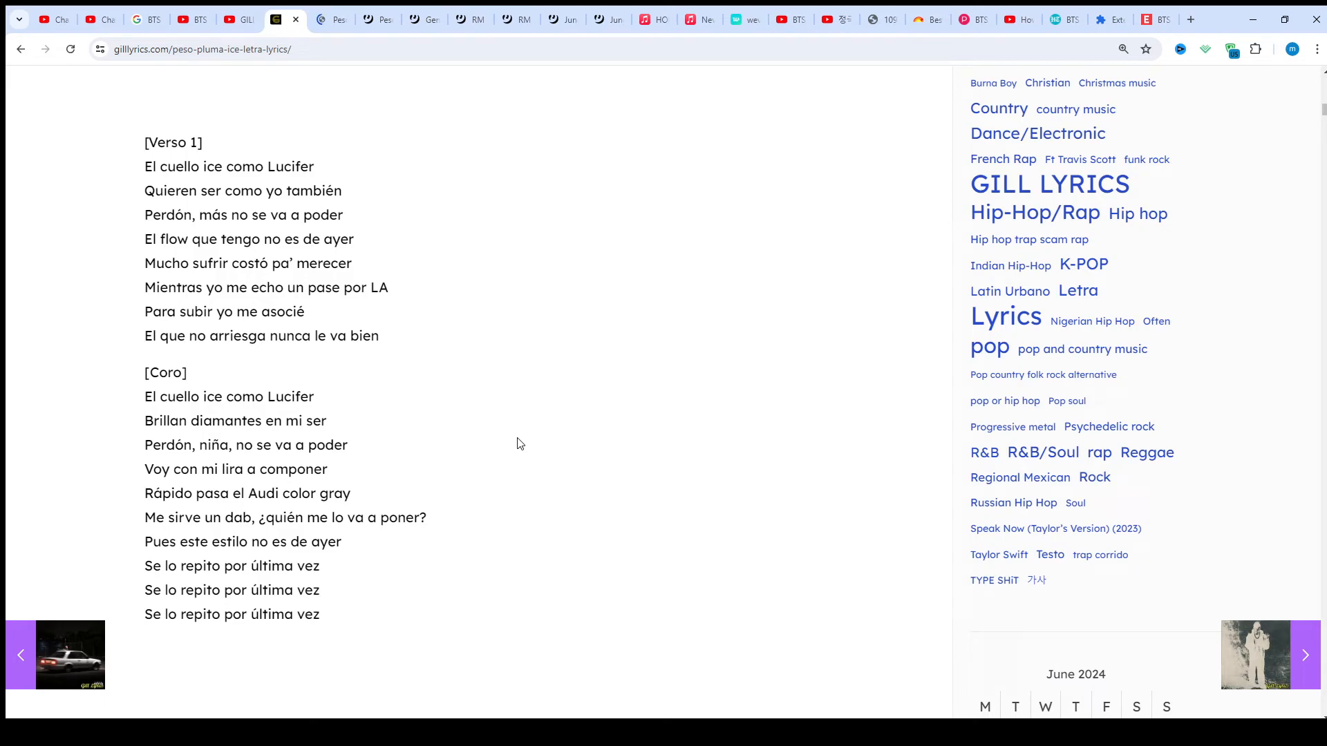
{"action": "scroll", "scroll_direction": "down", "scroll_amount": 3}
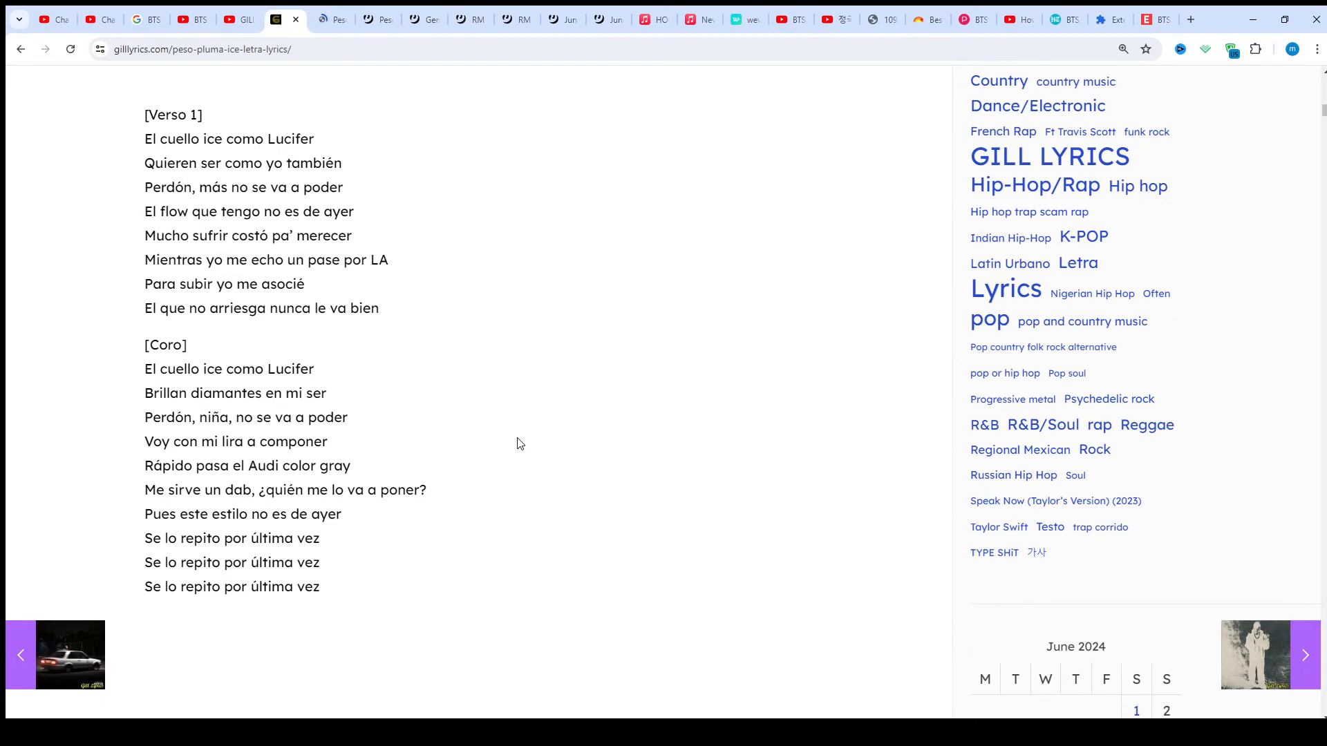
{"action": "scroll", "scroll_direction": "down", "scroll_amount": 3}
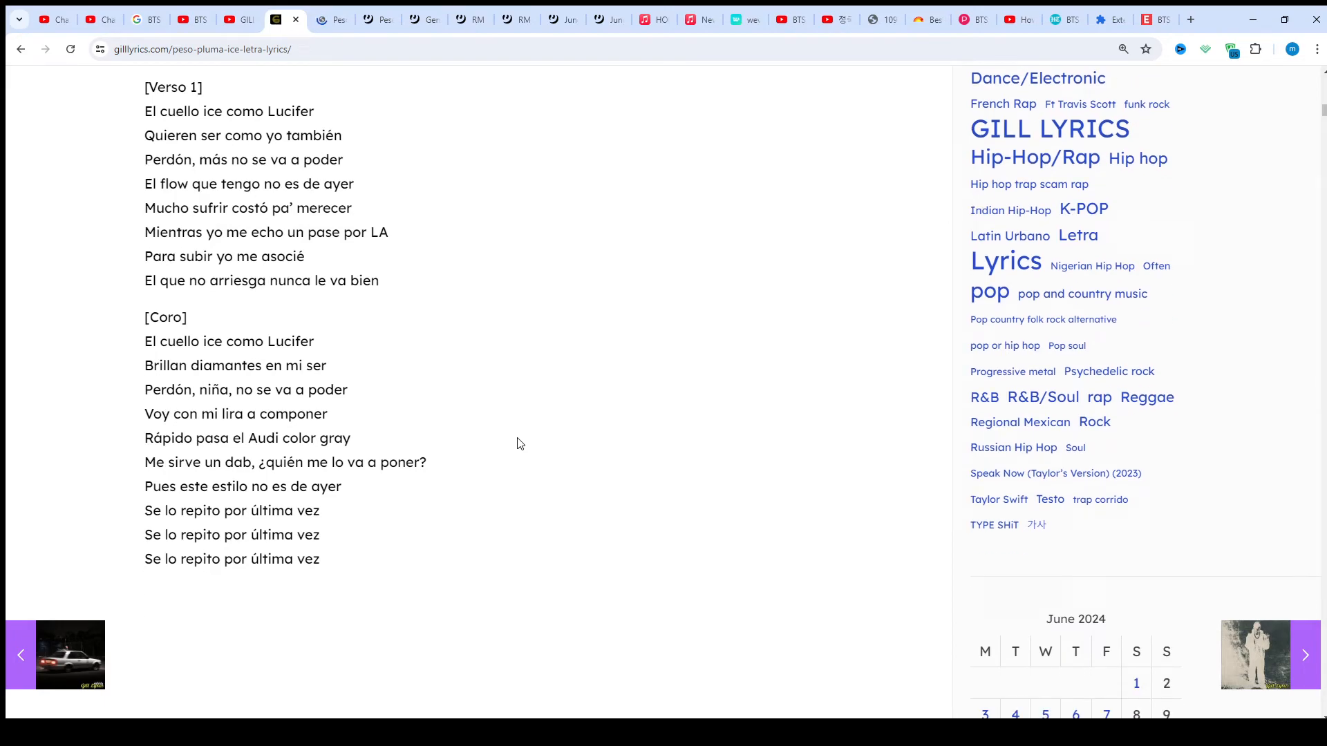
{"action": "scroll", "scroll_direction": "down", "scroll_amount": 3}
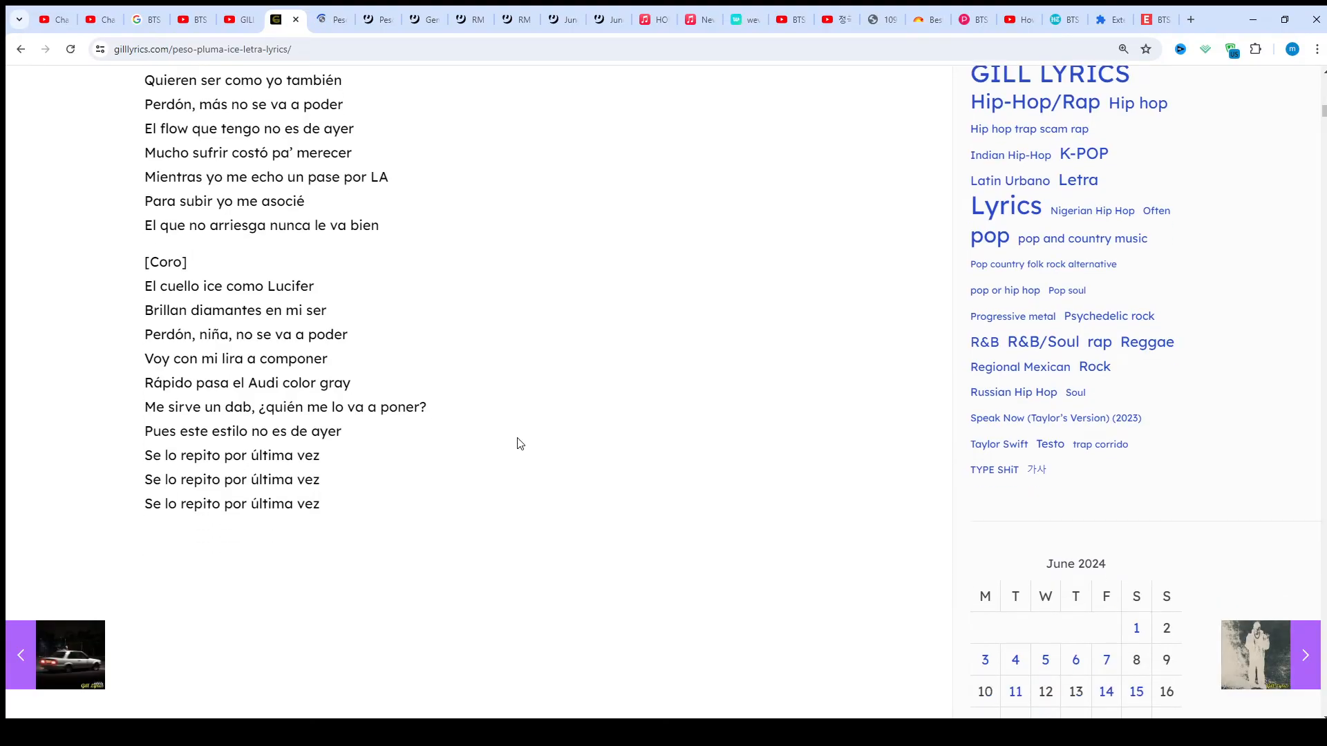
{"action": "scroll", "scroll_direction": "down", "scroll_amount": 3}
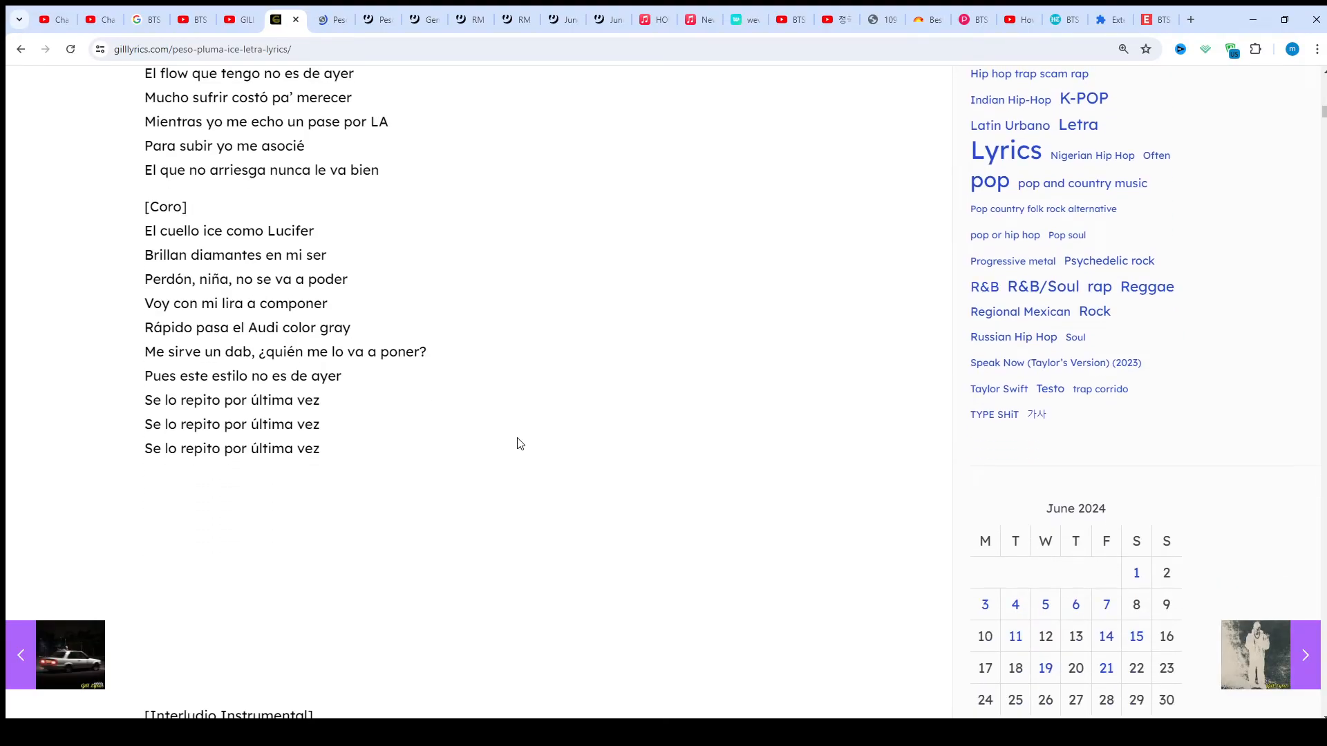
{"action": "scroll", "scroll_direction": "down", "scroll_amount": 3}
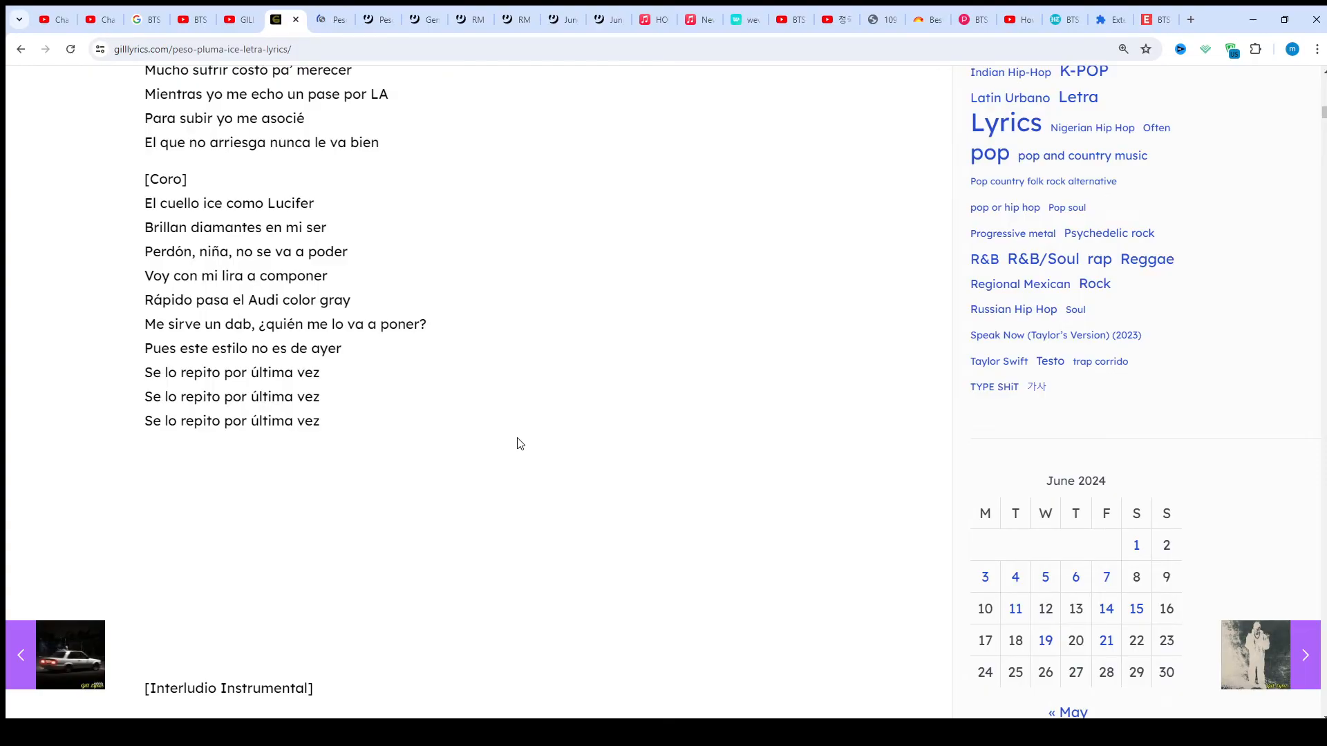
{"action": "scroll", "scroll_direction": "down", "scroll_amount": 3}
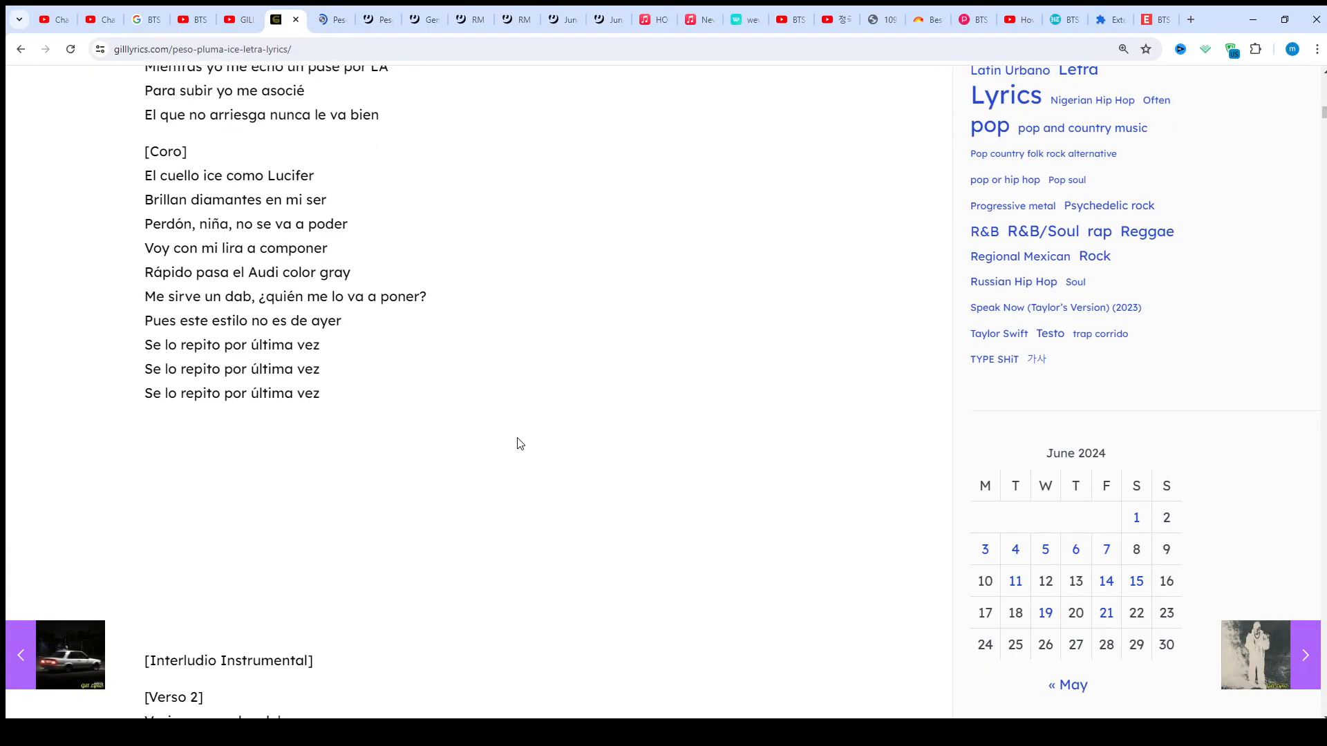
{"action": "scroll", "scroll_direction": "down", "scroll_amount": 3}
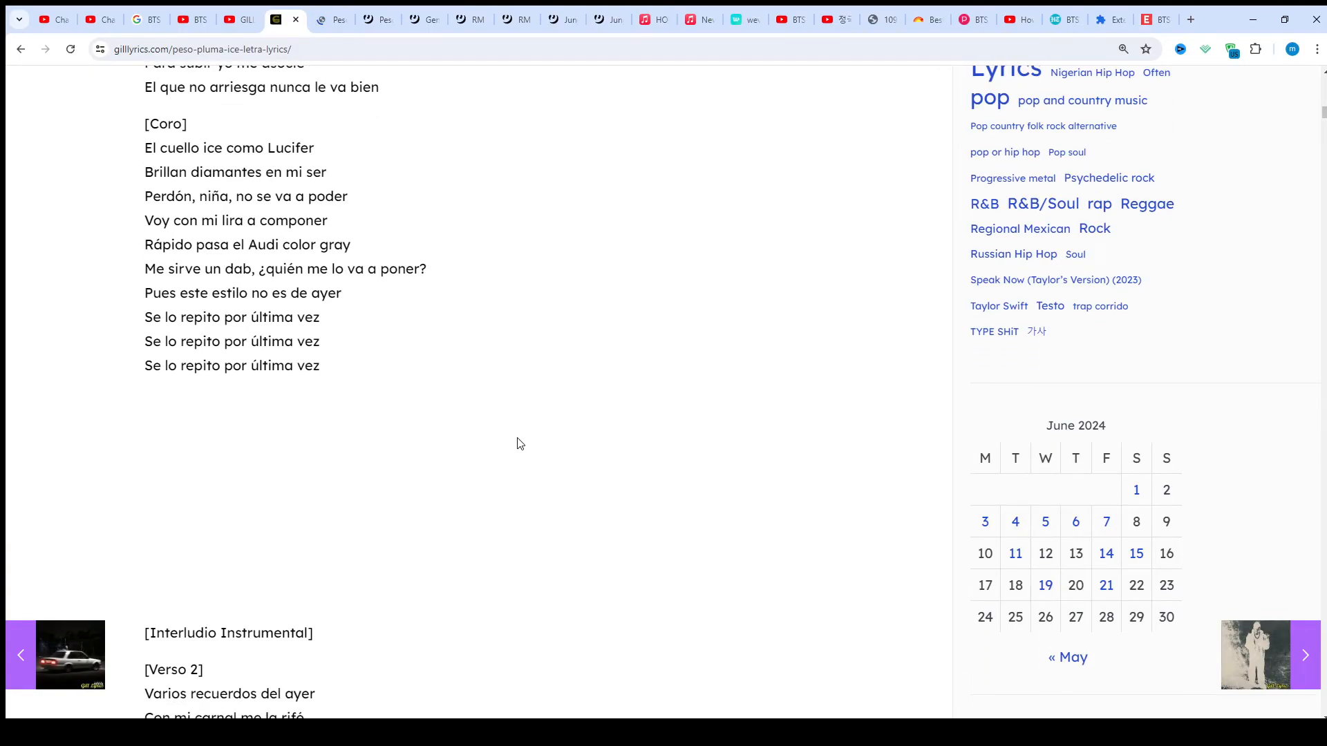
{"action": "scroll", "scroll_direction": "down", "scroll_amount": 3}
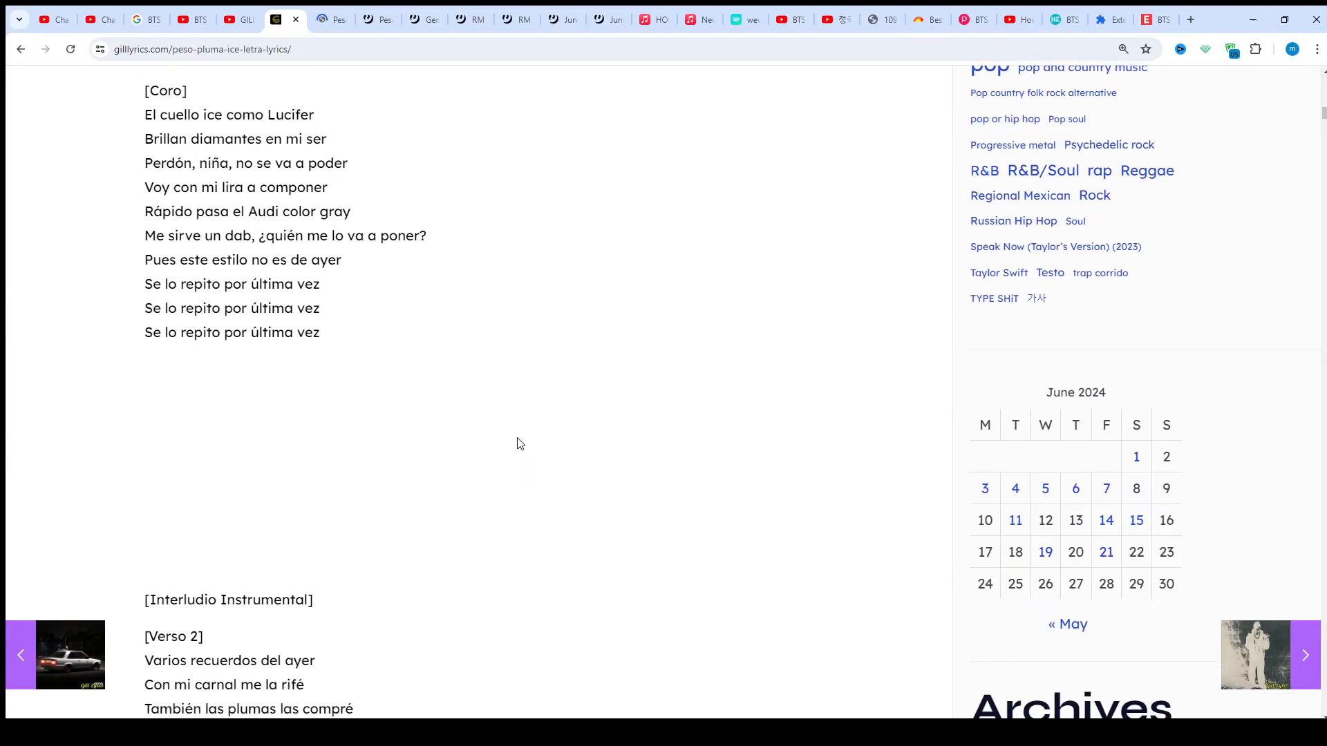
Step: Scroll through the full Verso 2 and the repeated Coro down to the second [Interludio Instrumental]
{"action": "scroll", "scroll_direction": "down", "scroll_amount": 3}
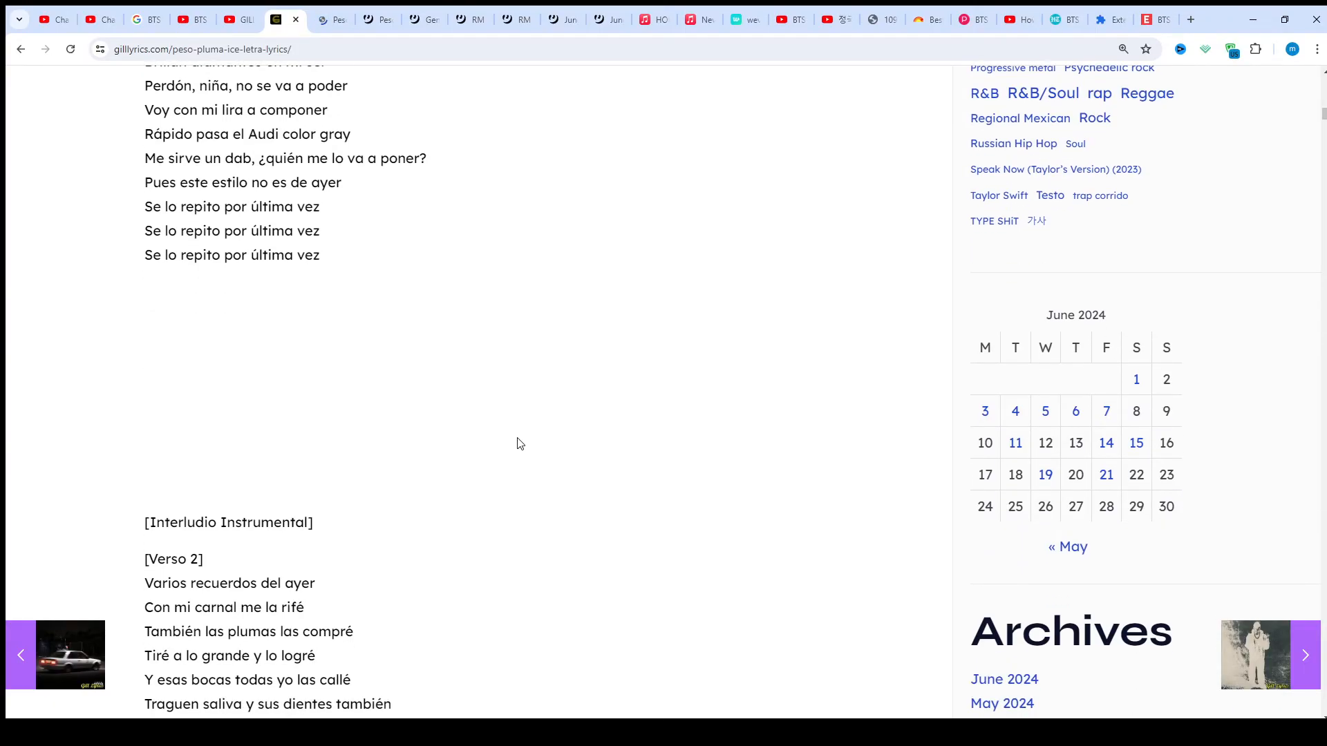
{"action": "scroll", "scroll_direction": "down", "scroll_amount": 3}
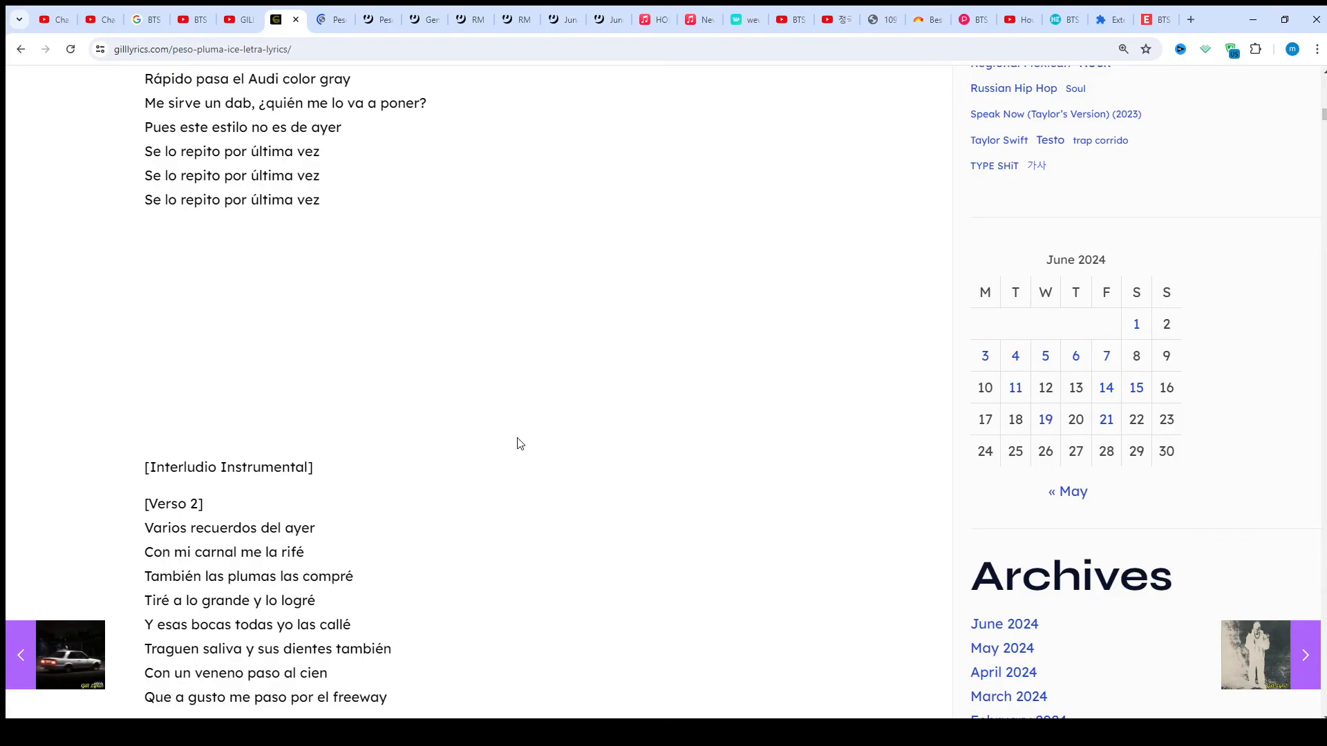
{"action": "scroll", "scroll_direction": "down", "scroll_amount": 3}
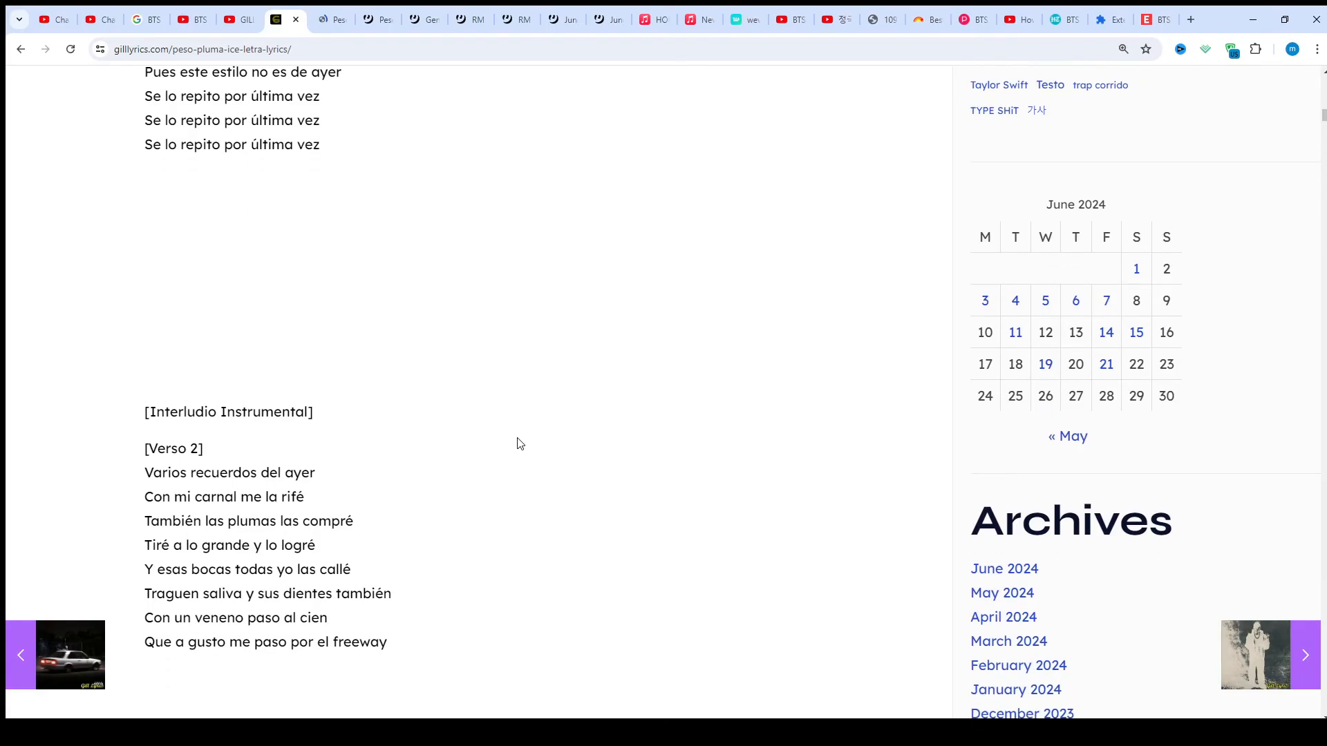
{"action": "scroll", "scroll_direction": "down", "scroll_amount": 3}
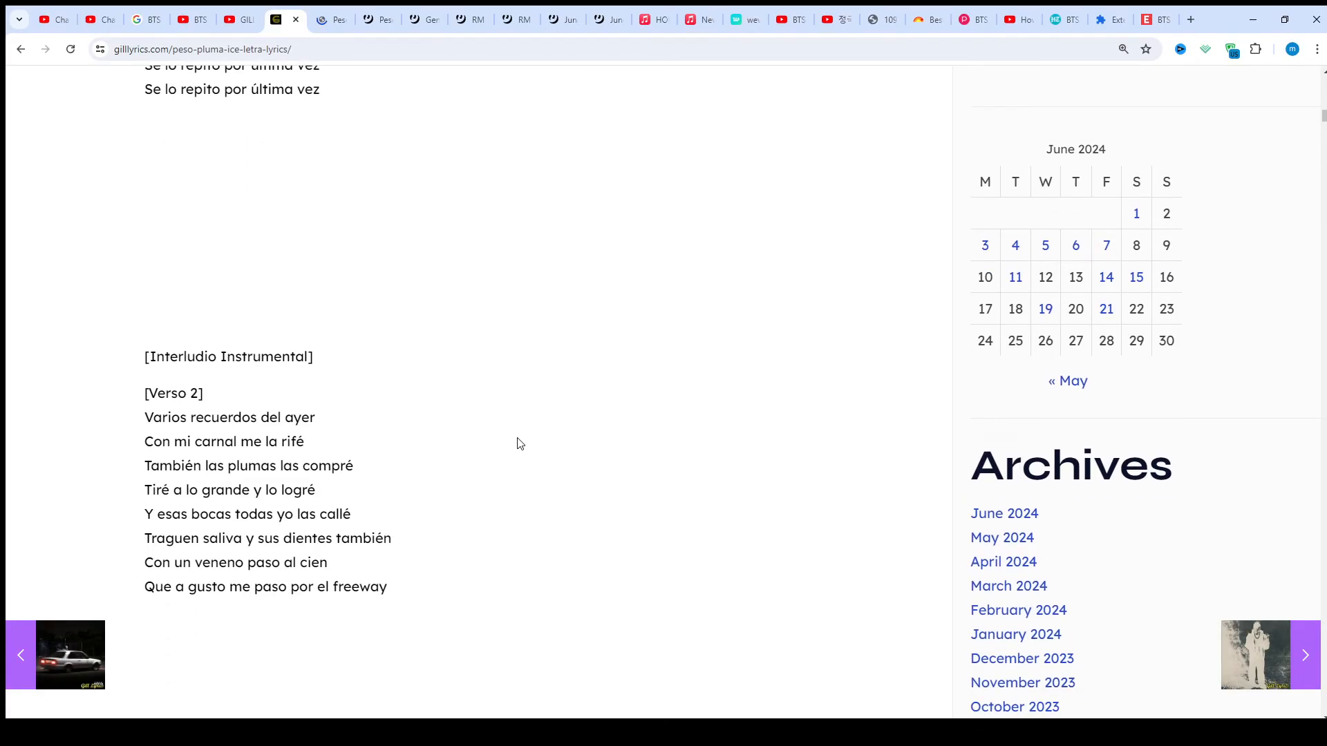
{"action": "scroll", "scroll_direction": "down", "scroll_amount": 3}
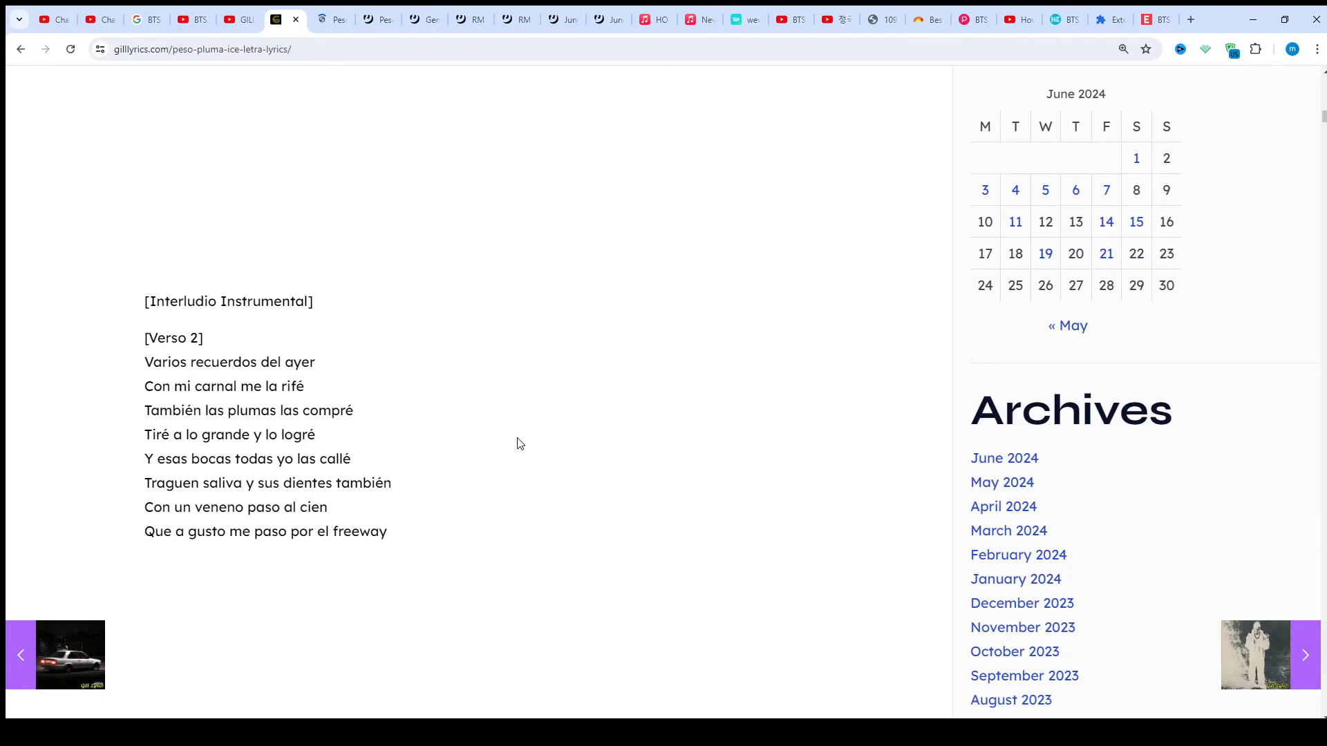
{"action": "scroll", "scroll_direction": "down", "scroll_amount": 3}
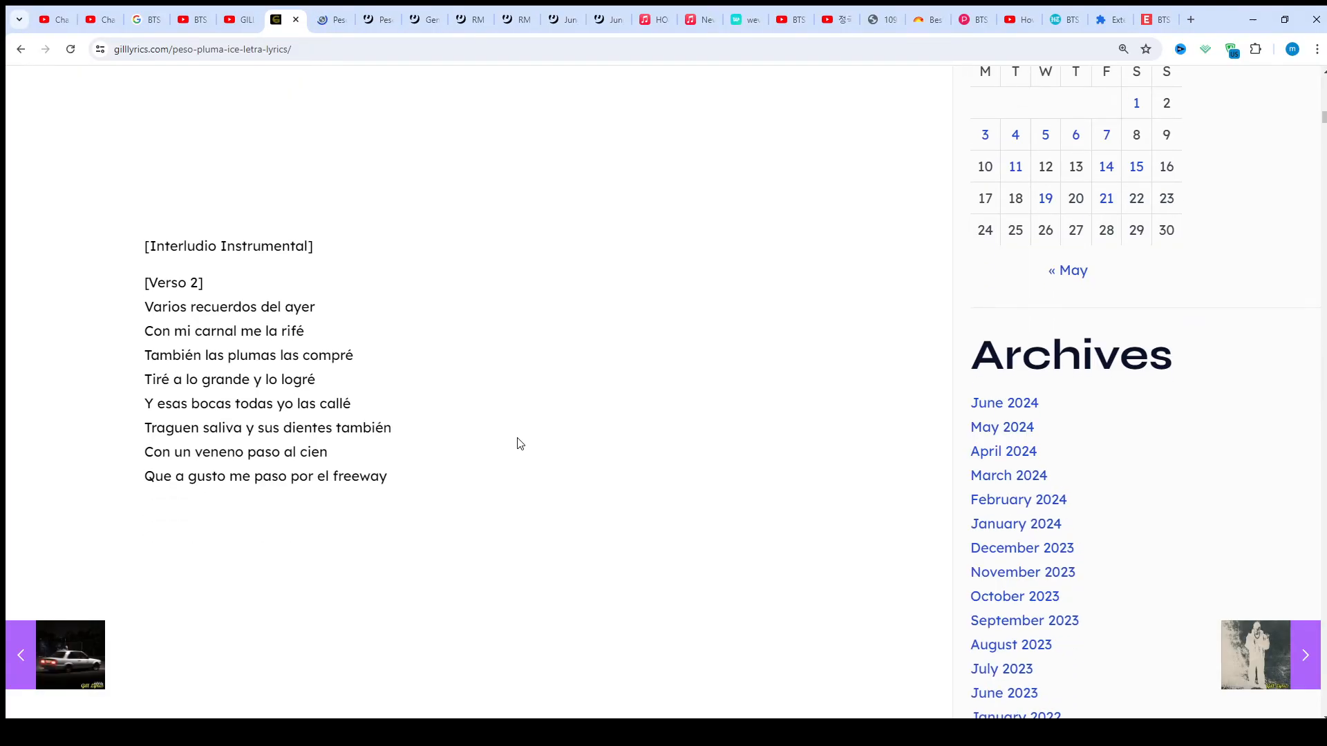
{"action": "scroll", "scroll_direction": "down", "scroll_amount": 3}
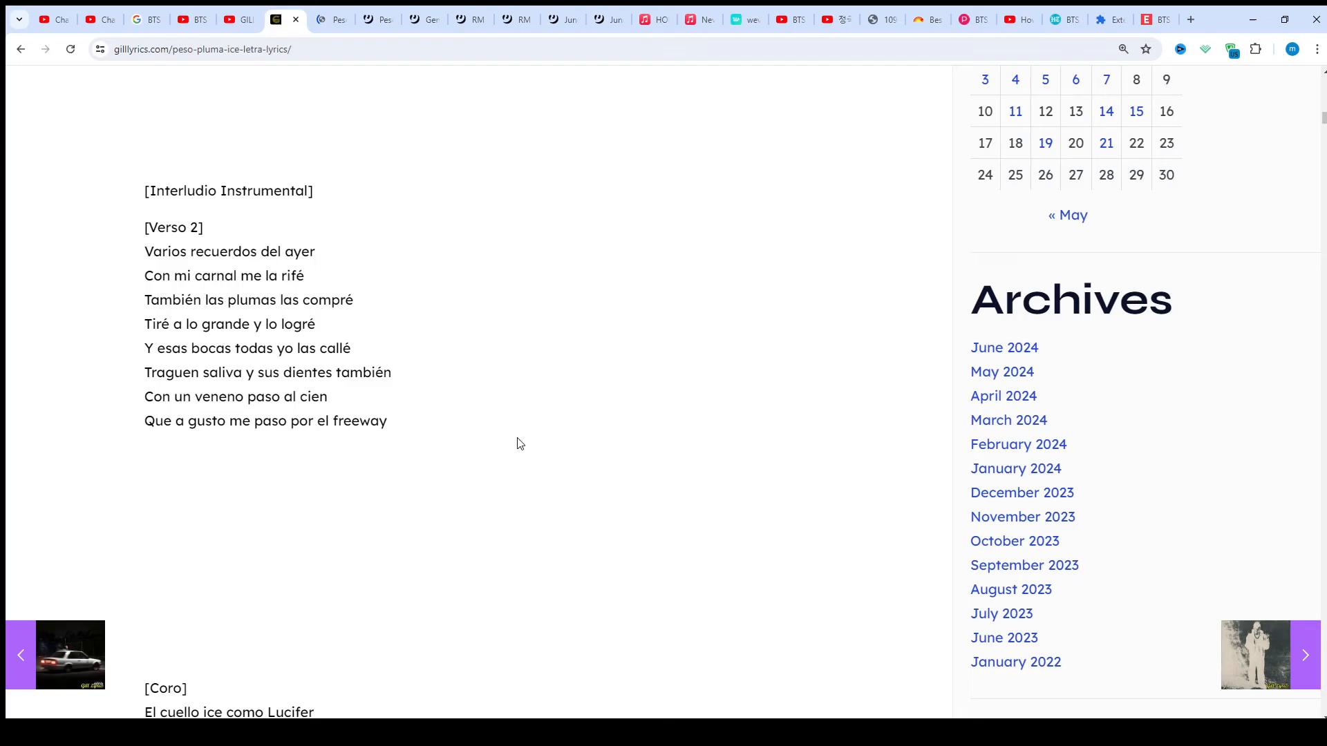
{"action": "scroll", "scroll_direction": "down", "scroll_amount": 3}
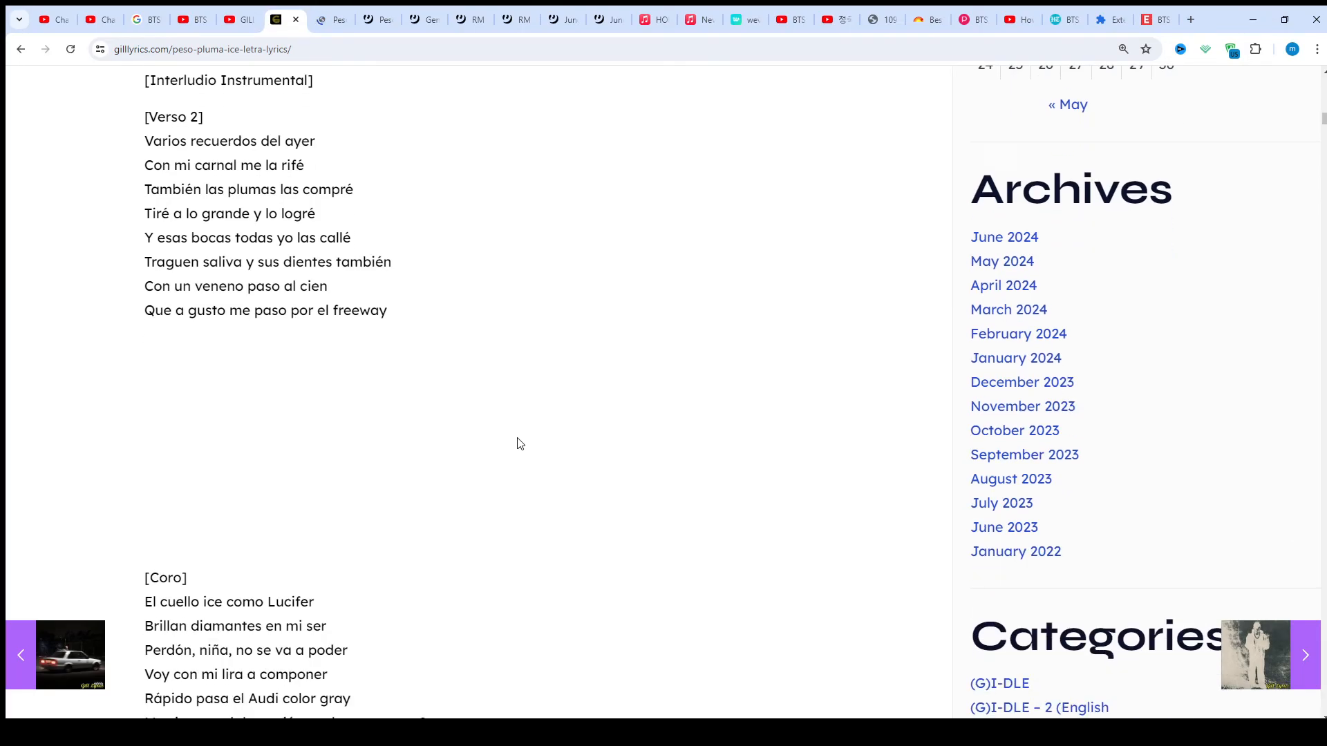
{"action": "scroll", "scroll_direction": "down", "scroll_amount": 3}
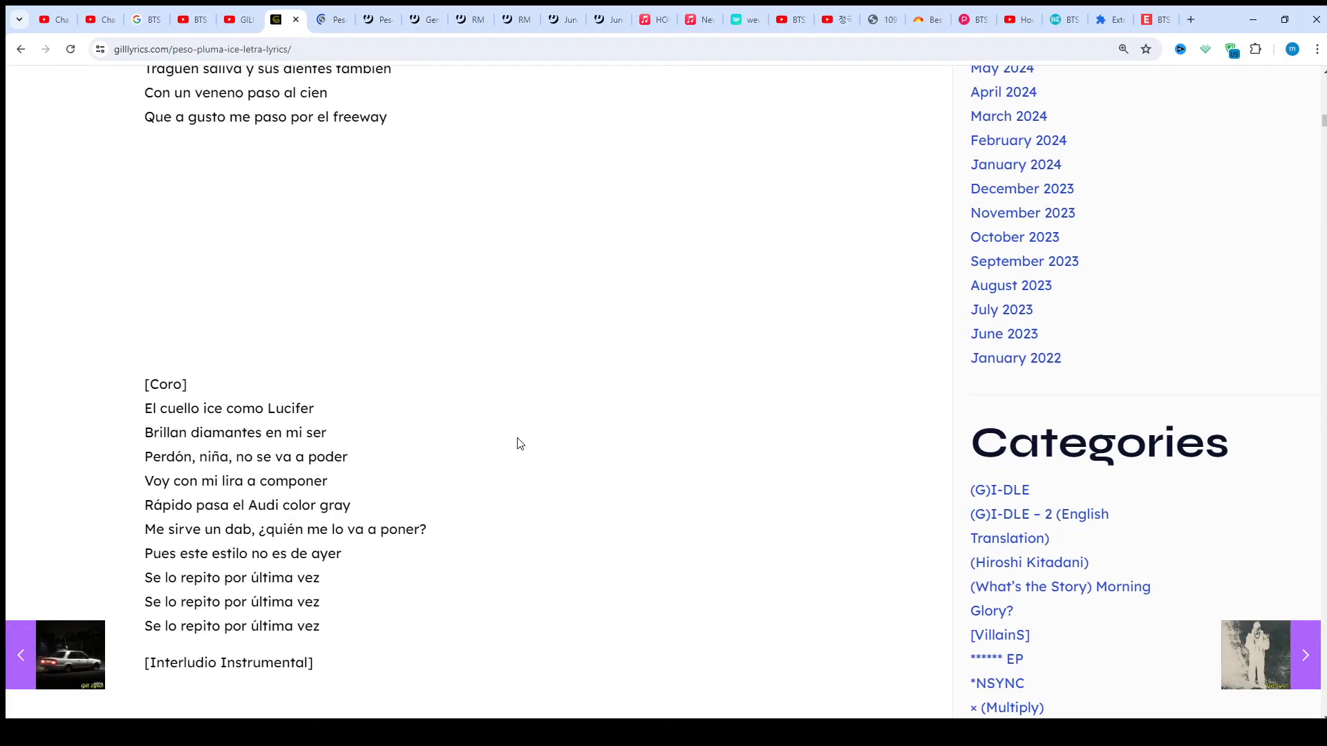
{"action": "scroll", "scroll_direction": "down", "scroll_amount": 3}
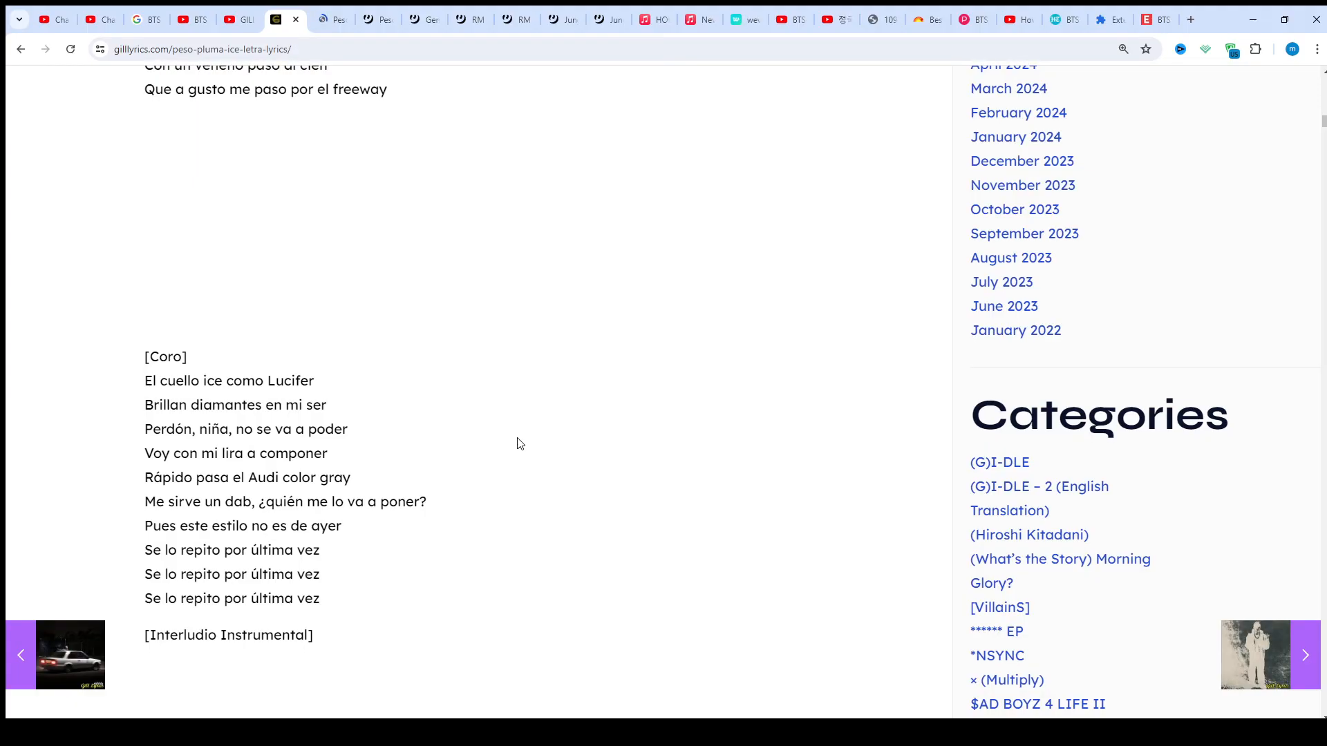
{"action": "scroll", "scroll_direction": "down", "scroll_amount": 3}
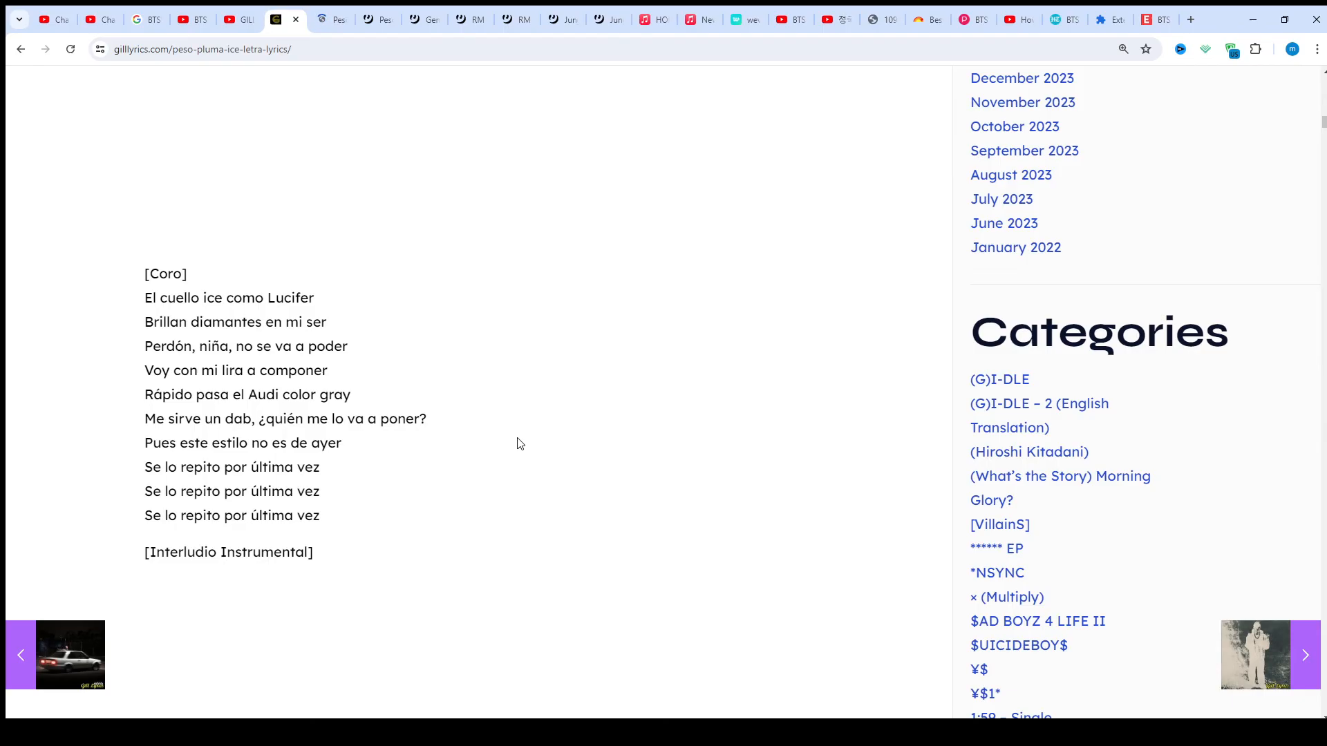
{"action": "scroll", "scroll_direction": "down", "scroll_amount": 3}
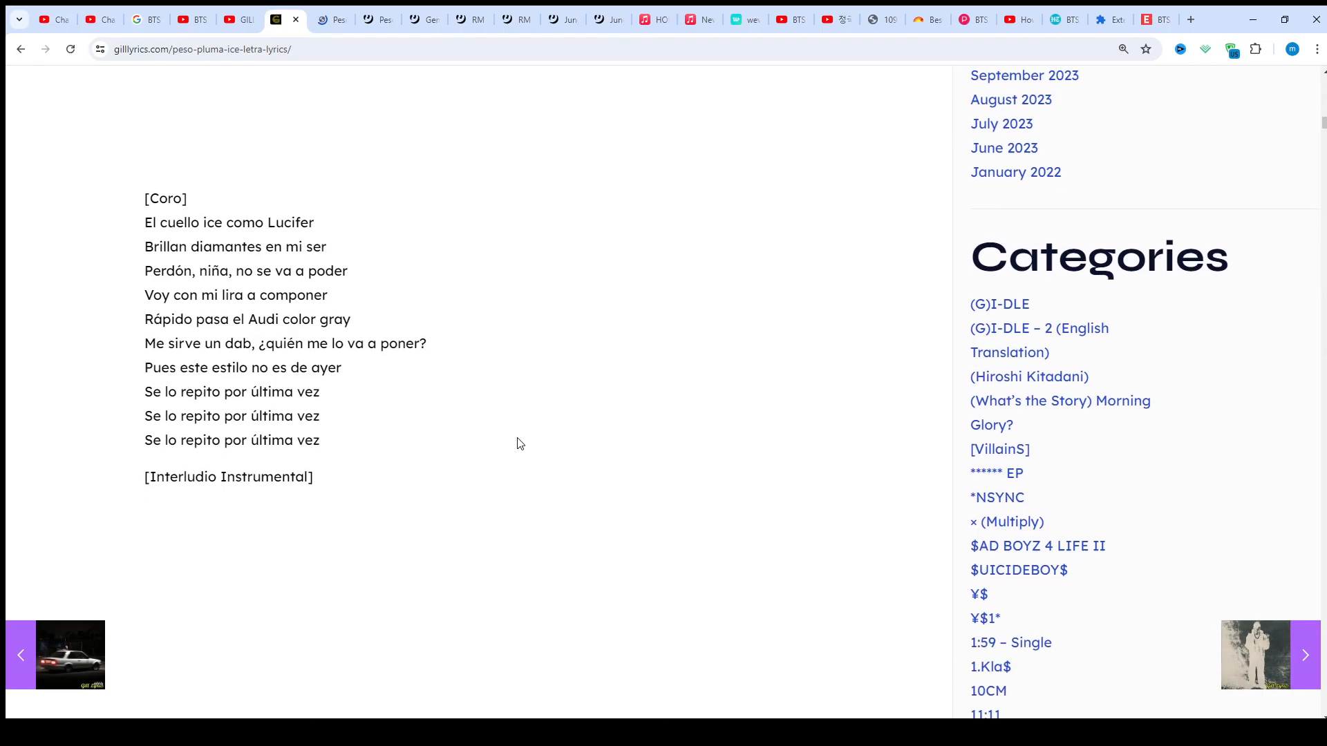
Step: Scroll a little further so the [Outro] with its 'Yo-yo-yo-yo-yo' lines is fully visible
{"action": "scroll", "scroll_direction": "down", "scroll_amount": 3}
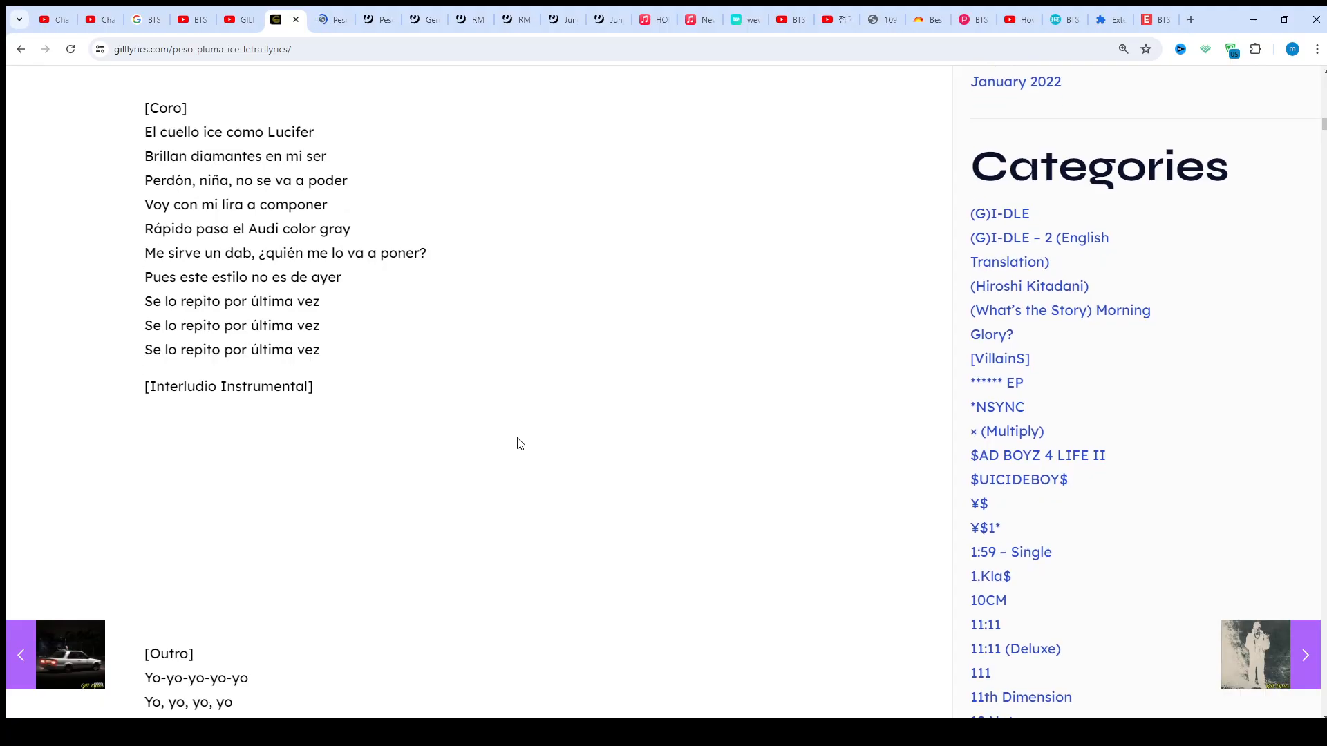
{"action": "scroll", "scroll_direction": "down", "scroll_amount": 3}
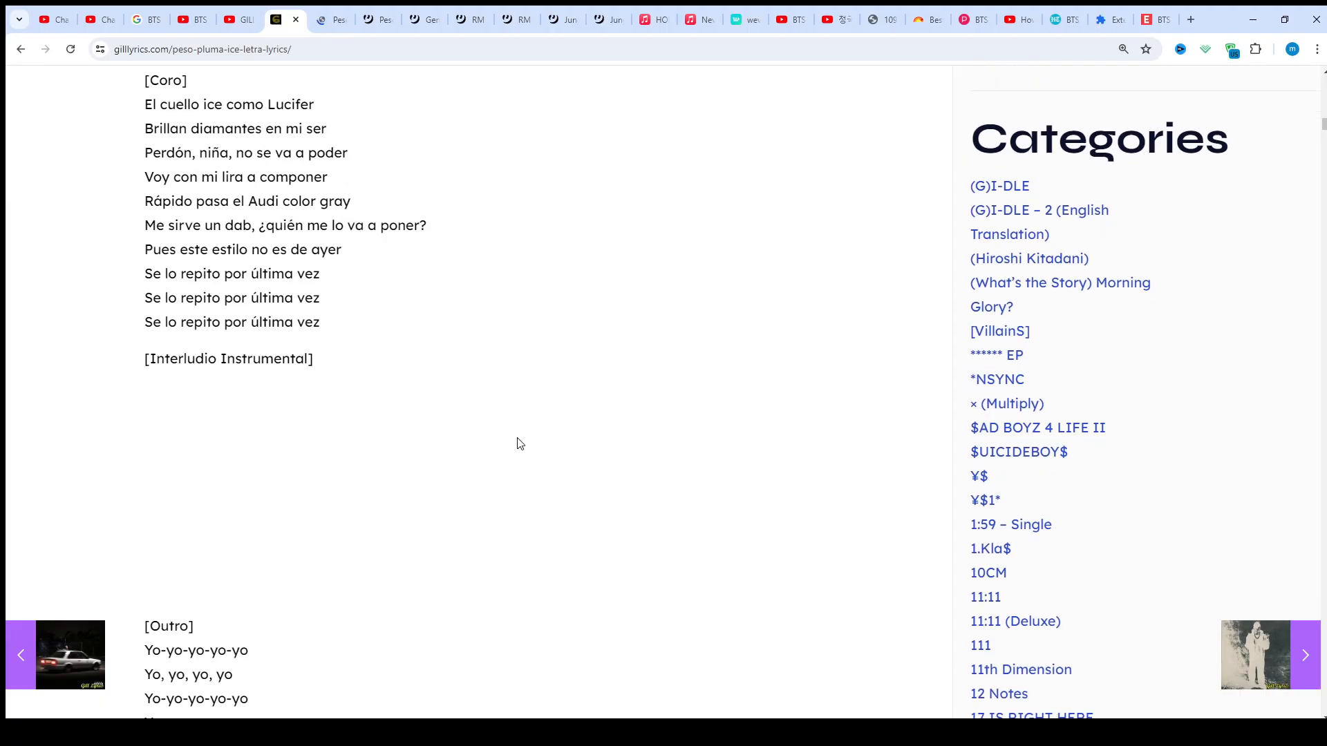
{"action": "scroll", "scroll_direction": "down", "scroll_amount": 3}
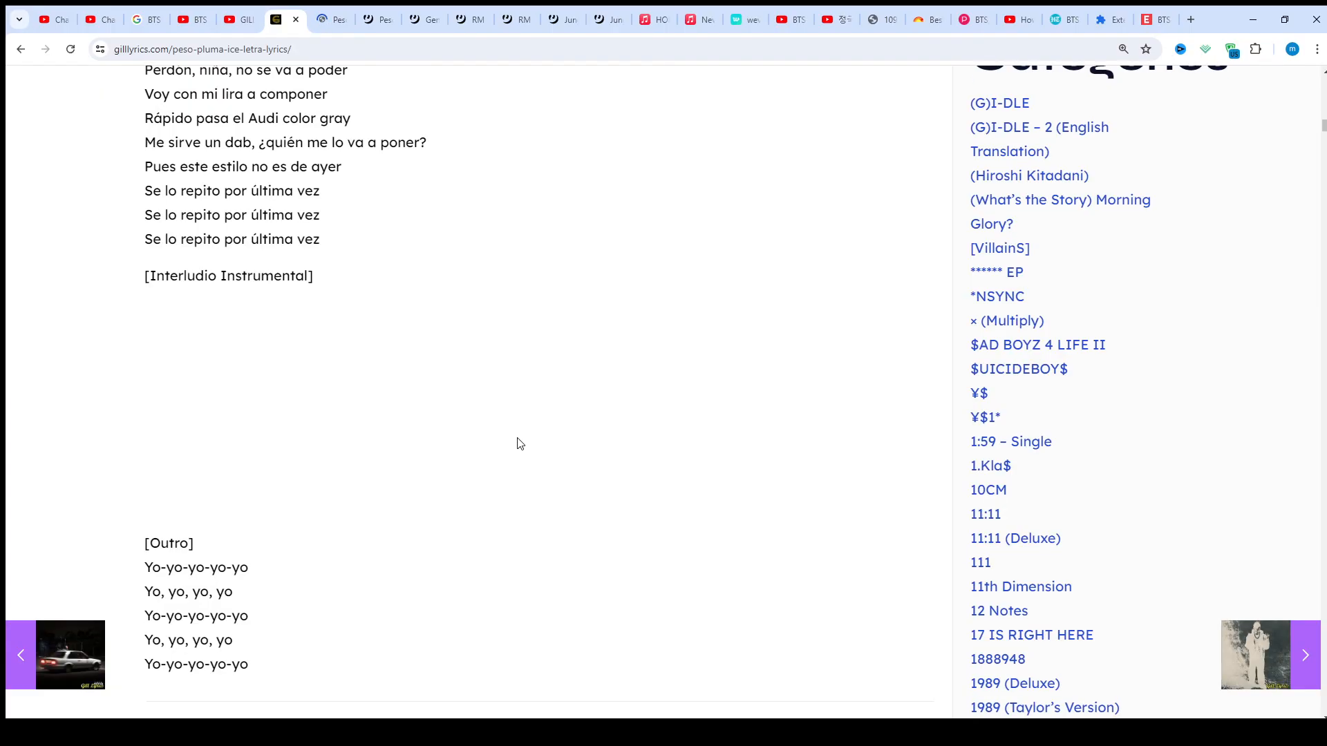